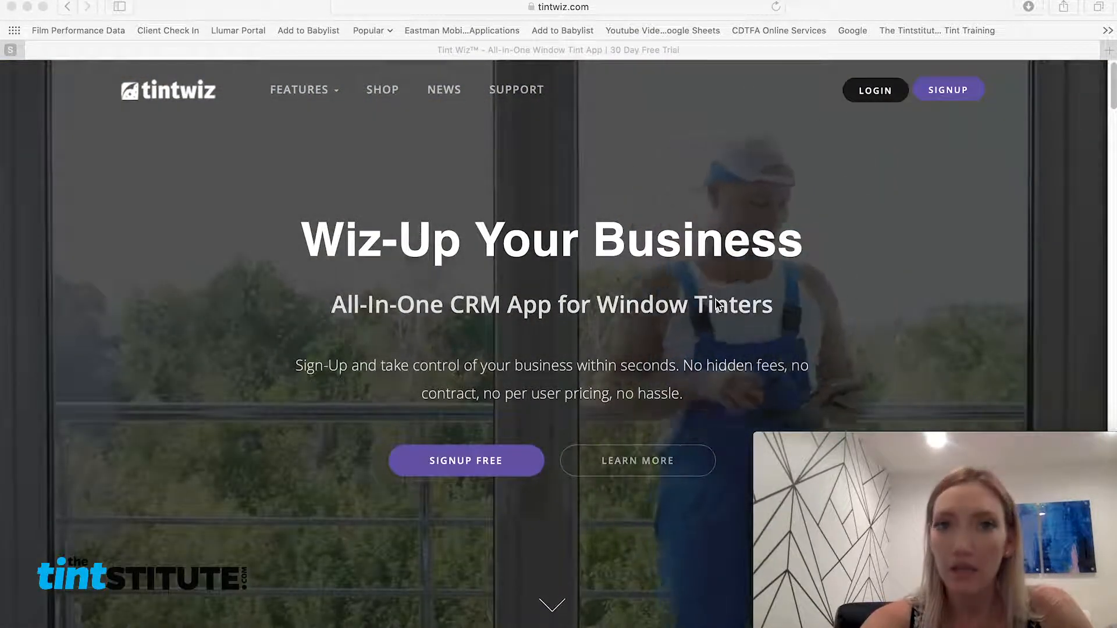
{"action": "mouse_move", "coordinate": [736, 176]}
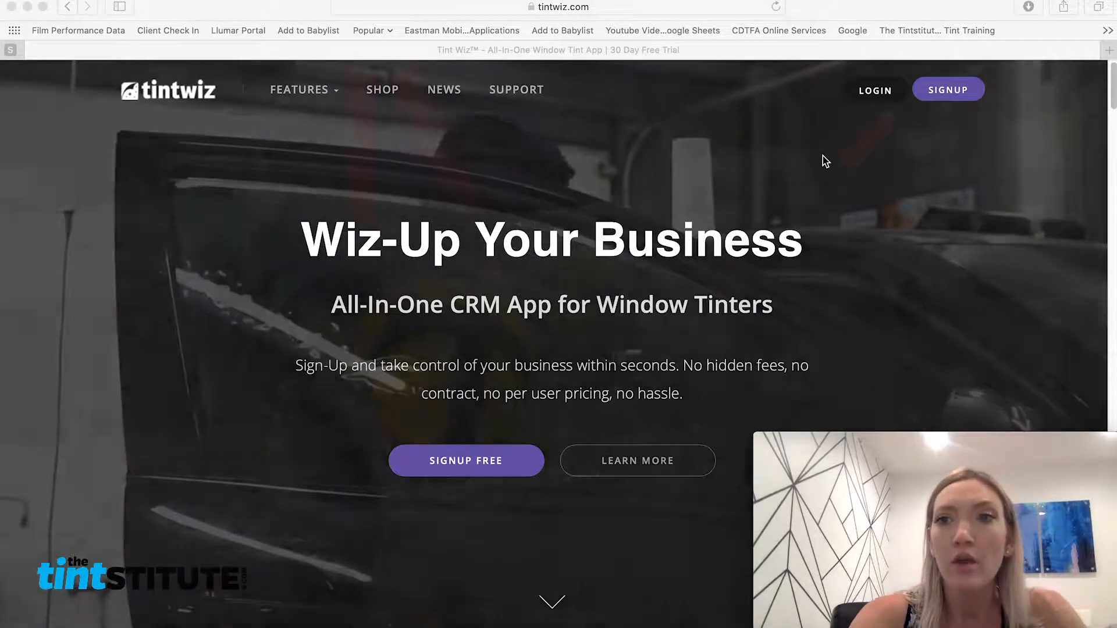
Reach the TintWiz sign-up page to start creating a new account.
{"action": "left_click", "coordinate": [558, 7]}
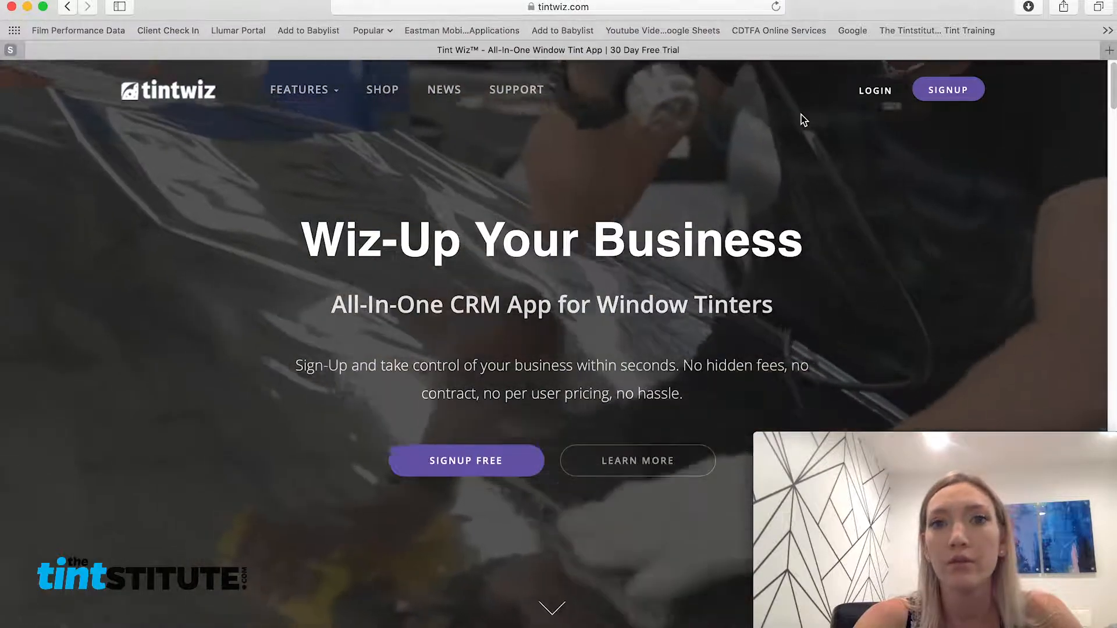
{"action": "left_click", "coordinate": [299, 89]}
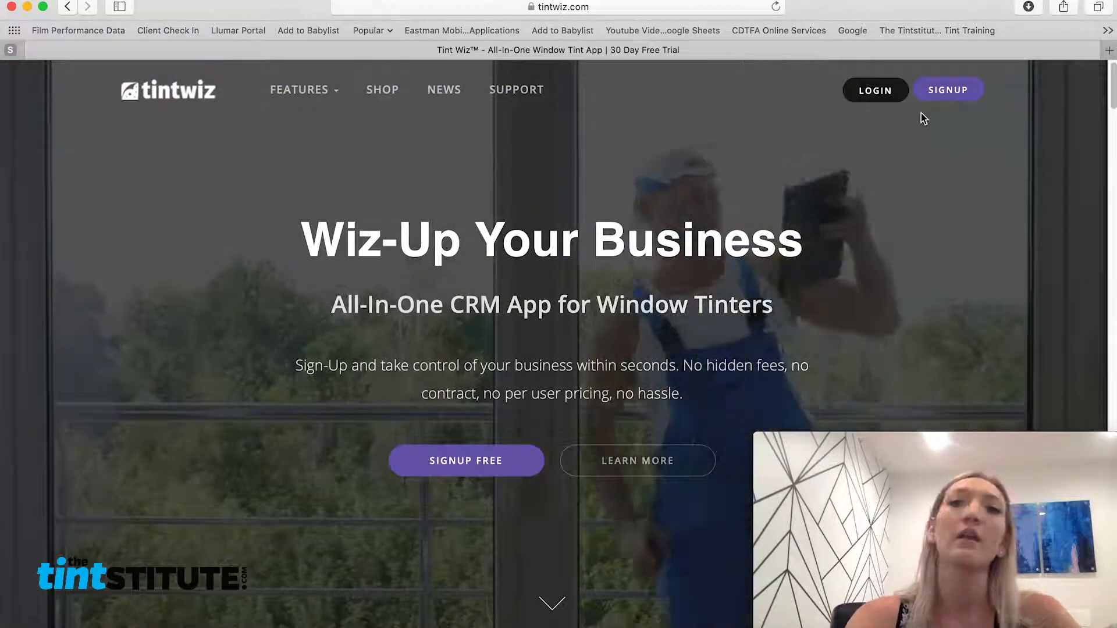
{"action": "left_click", "coordinate": [947, 89]}
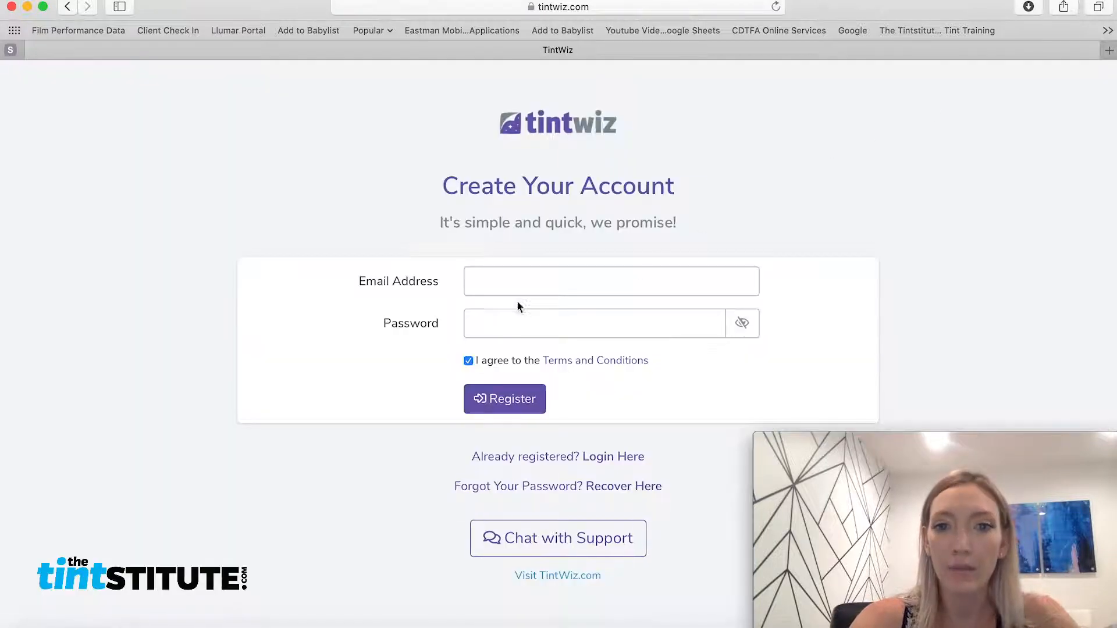
{"action": "mouse_move", "coordinate": [509, 313]}
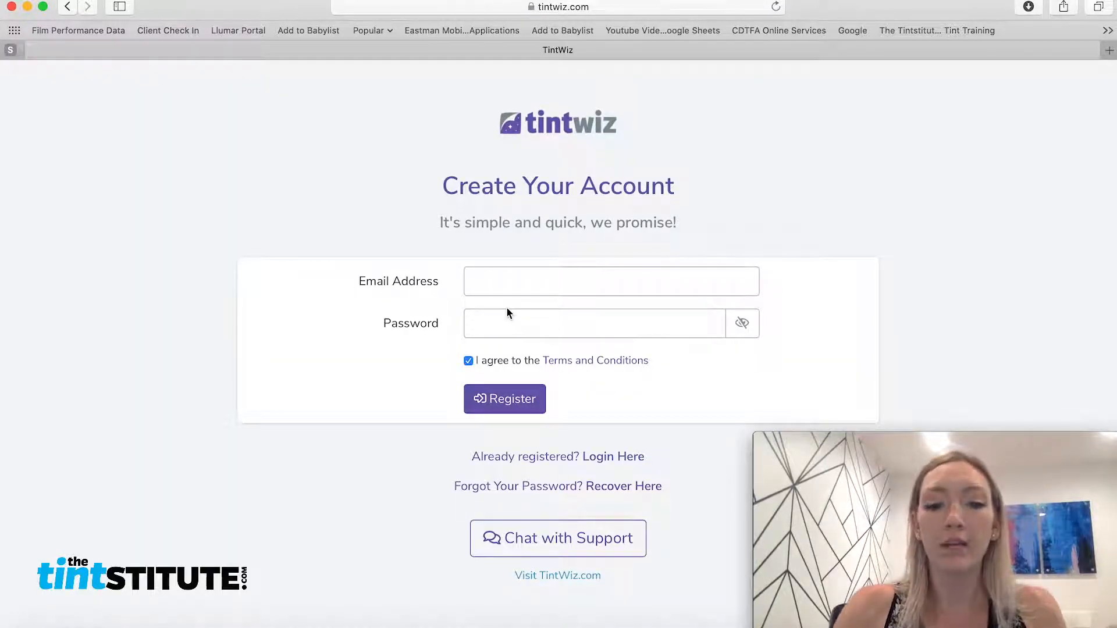
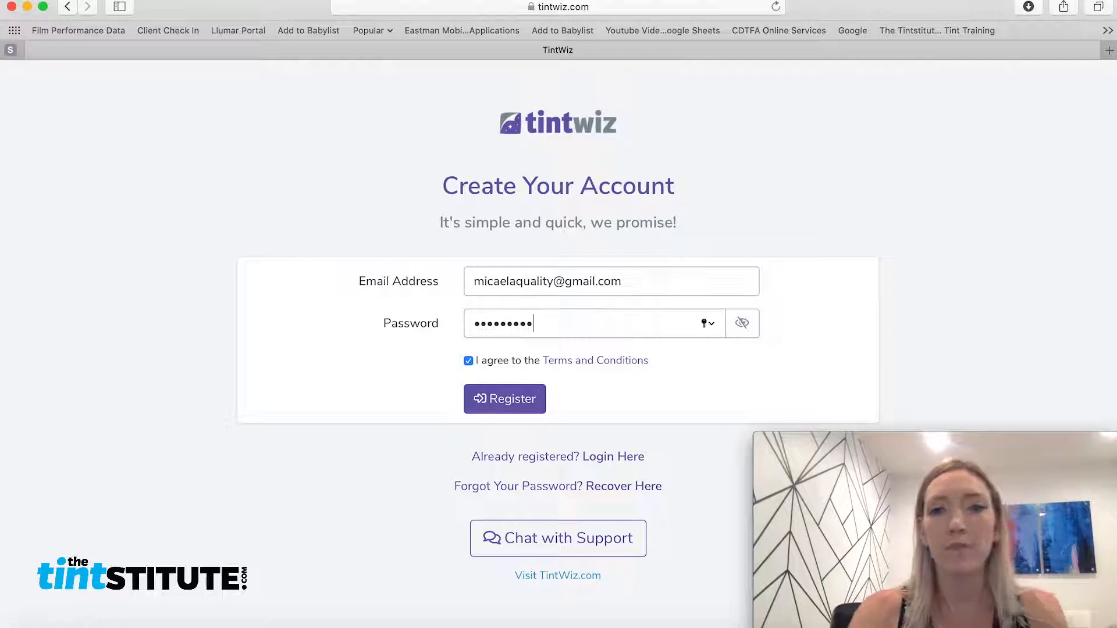
Register the account with the email and password, keeping terms accepted.
{"action": "left_click", "coordinate": [503, 399]}
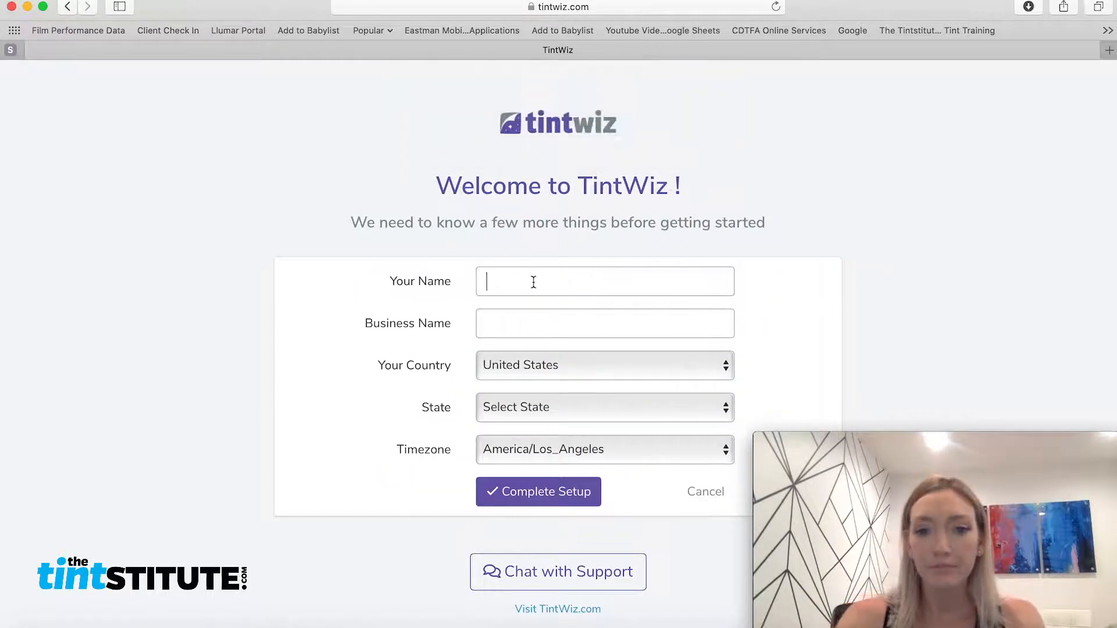
Enter name Micaela and business Quality, choose California, keep America/Los_Angeles, and complete setup.
{"action": "type", "text": "Micaela"}
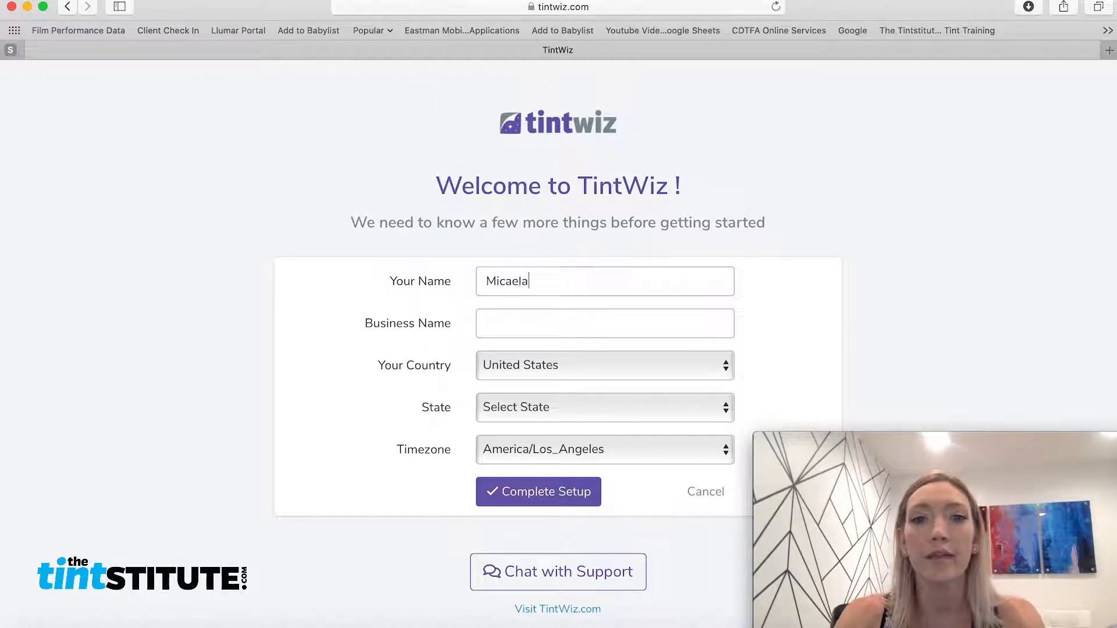
{"action": "type", "text": "Qual"}
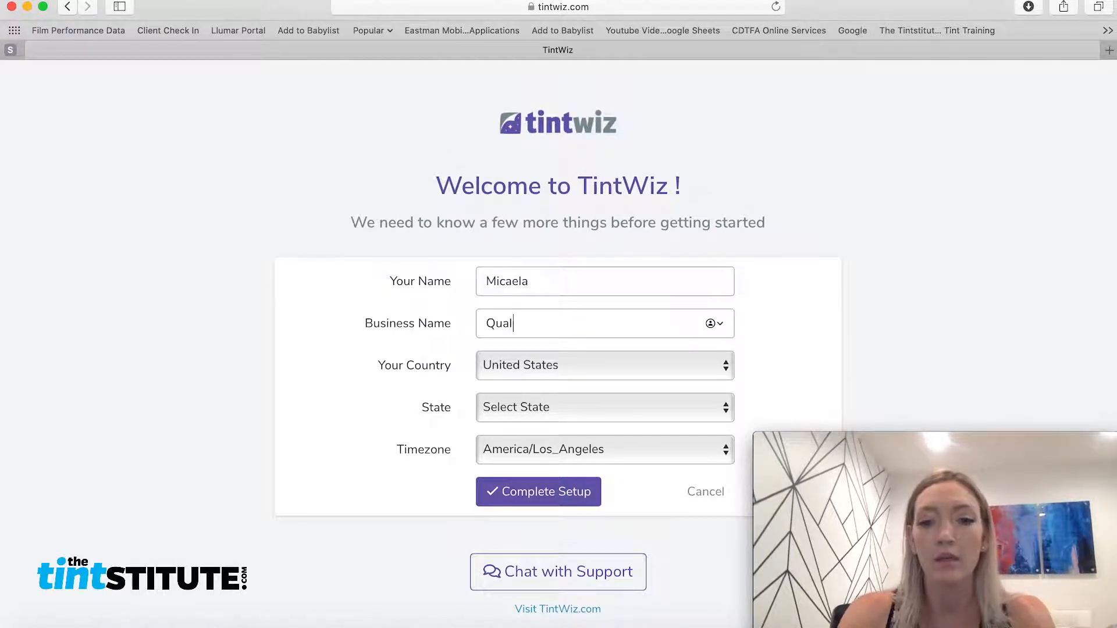
{"action": "type", "text": "C"}
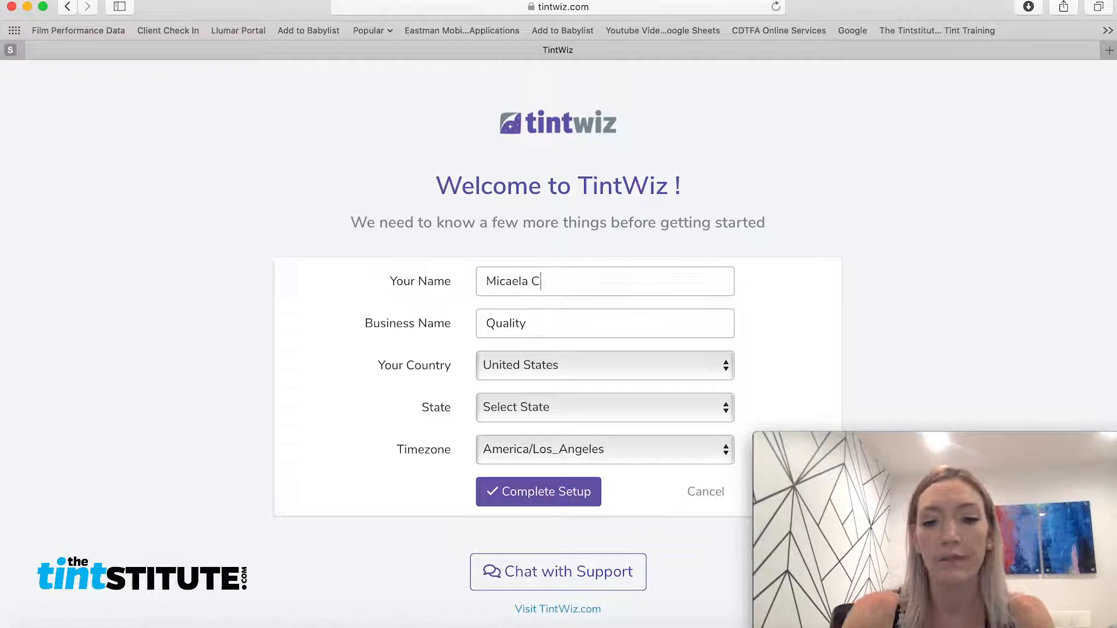
{"action": "left_click", "coordinate": [604, 407]}
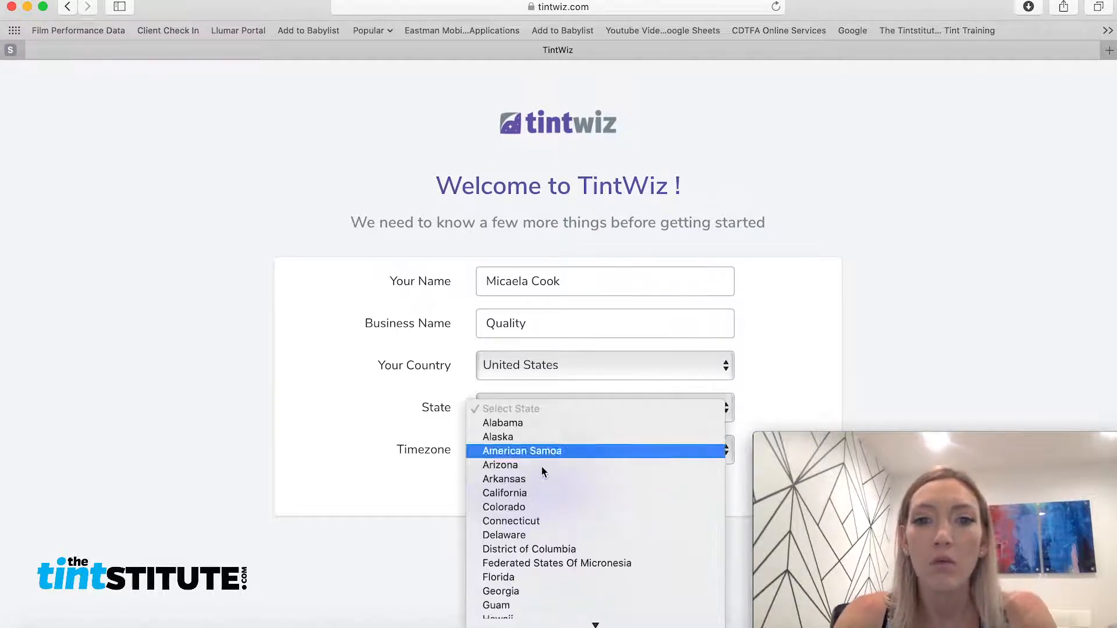
{"action": "left_click", "coordinate": [503, 492]}
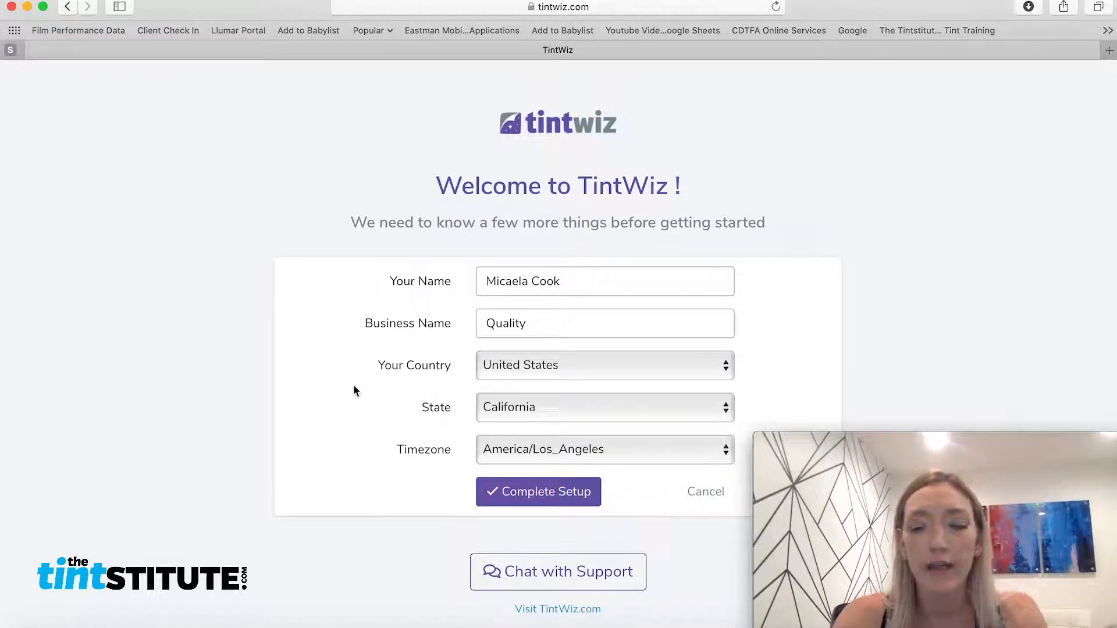
{"action": "left_click", "coordinate": [557, 572]}
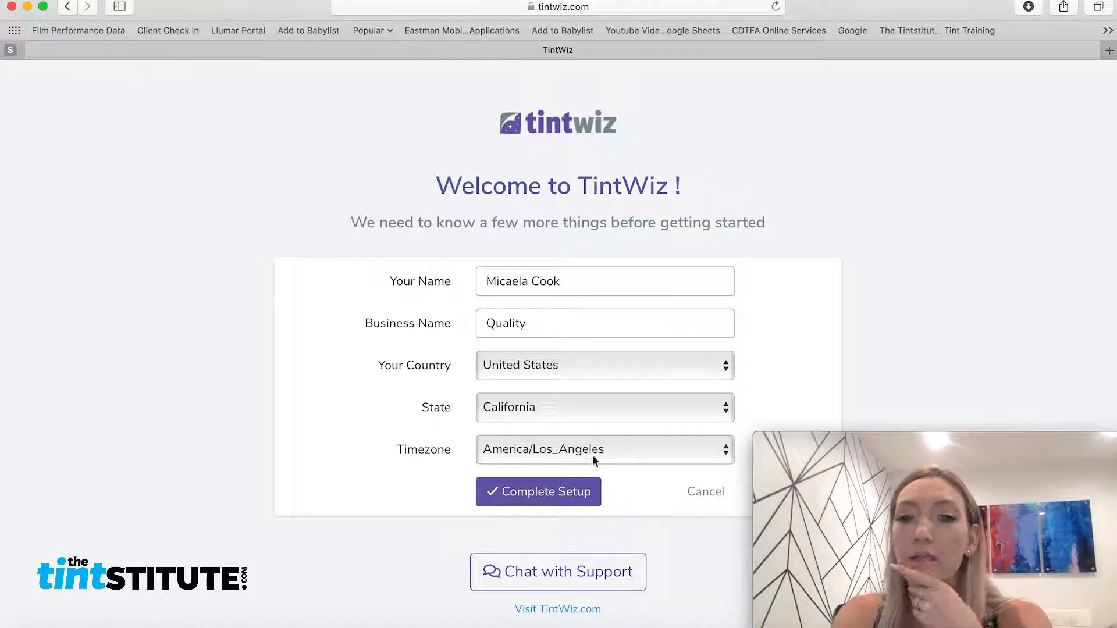
{"action": "mouse_move", "coordinate": [620, 470]}
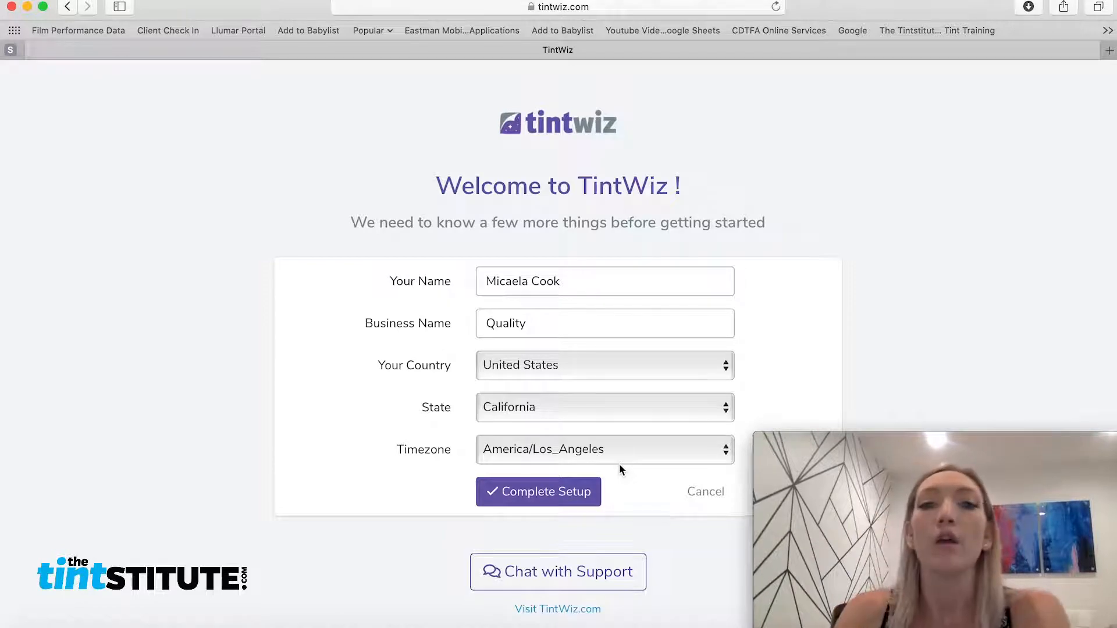
{"action": "mouse_move", "coordinate": [598, 513]}
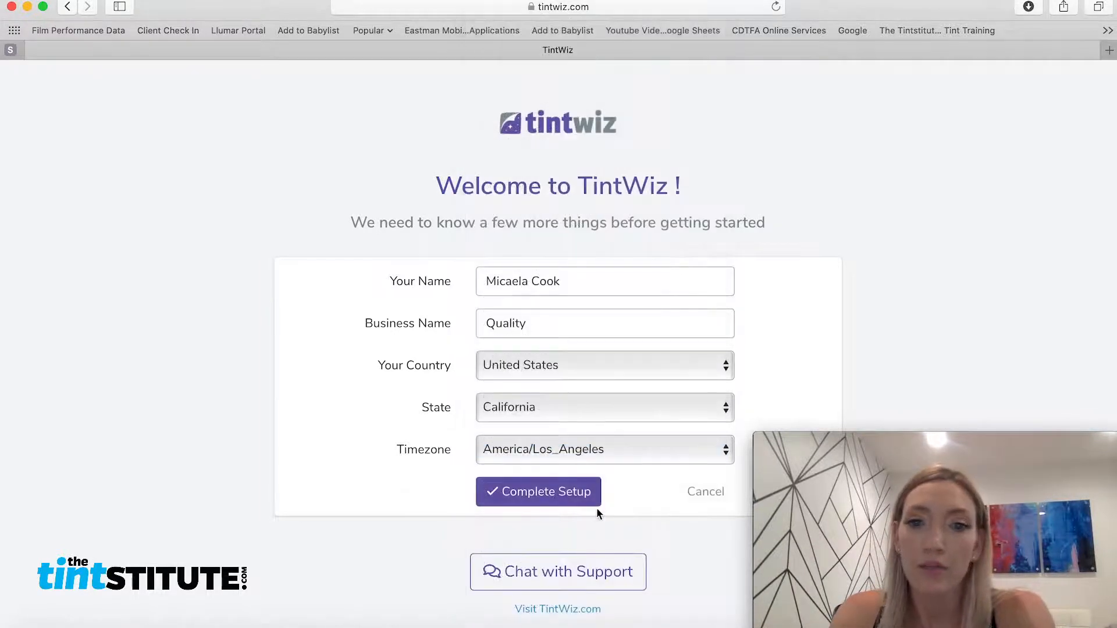
{"action": "left_click", "coordinate": [538, 491]}
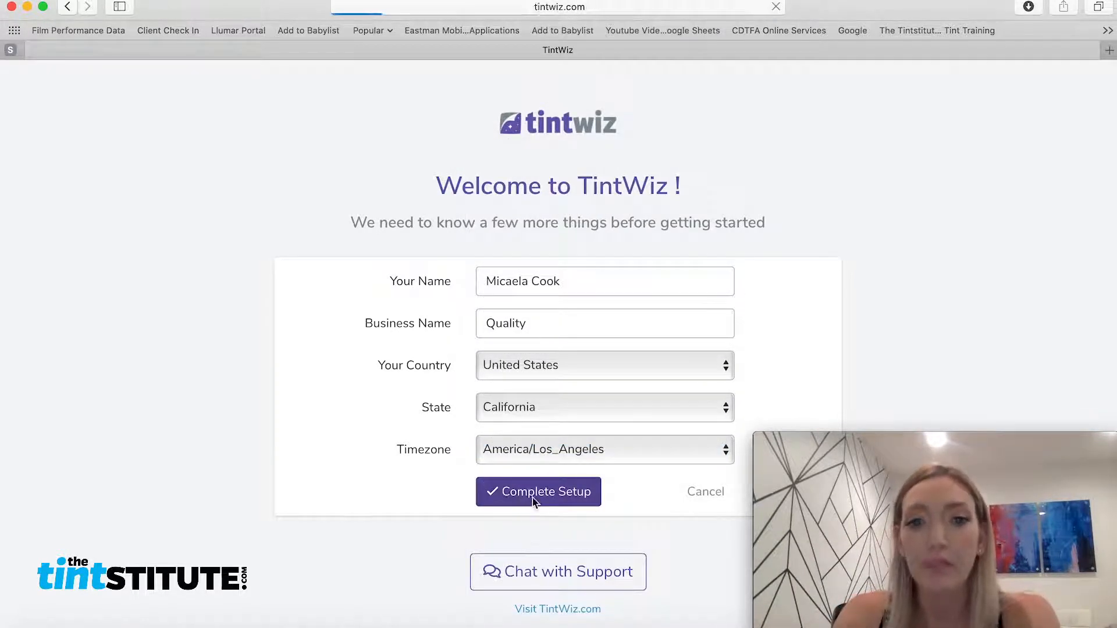
Land on the Quality dashboard and drop down the account menu at top right.
{"action": "left_click", "coordinate": [538, 491]}
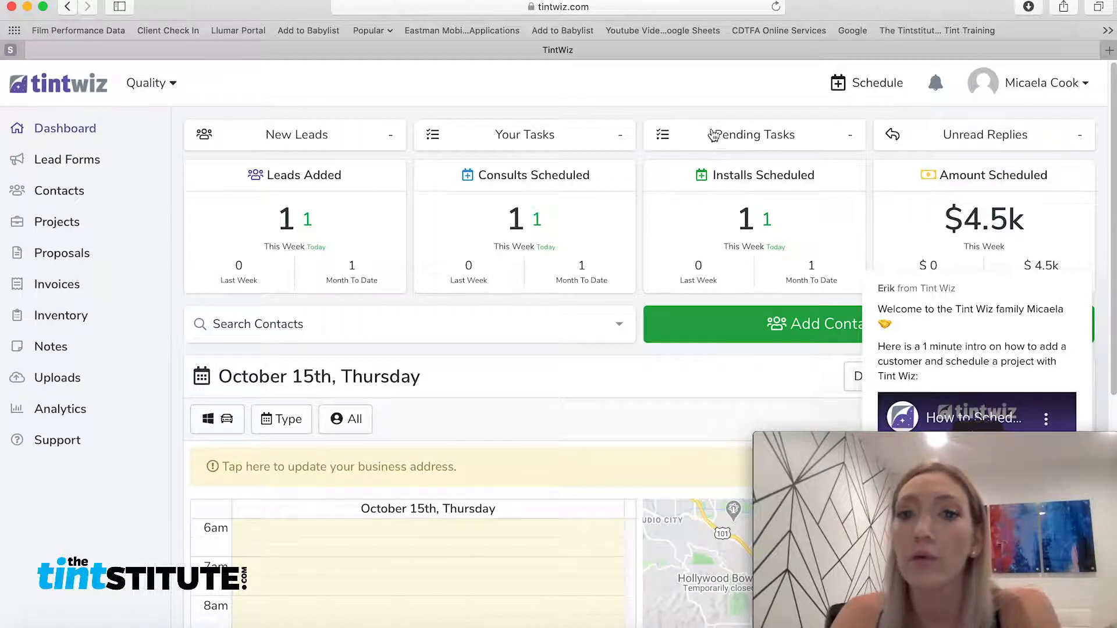
{"action": "mouse_move", "coordinate": [705, 98]}
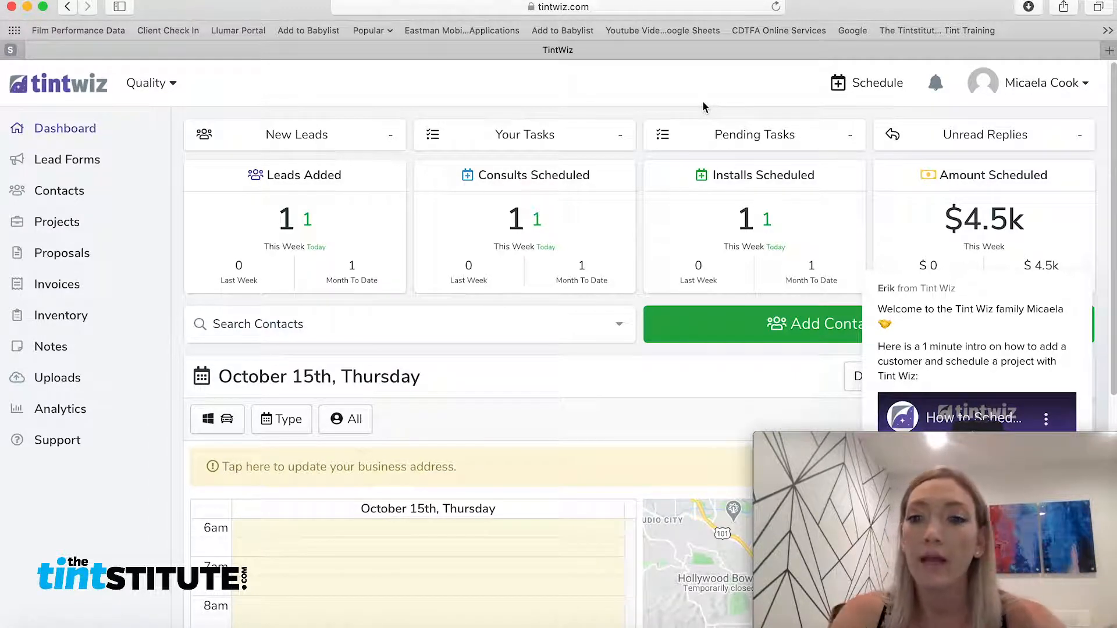
{"action": "mouse_move", "coordinate": [630, 68]}
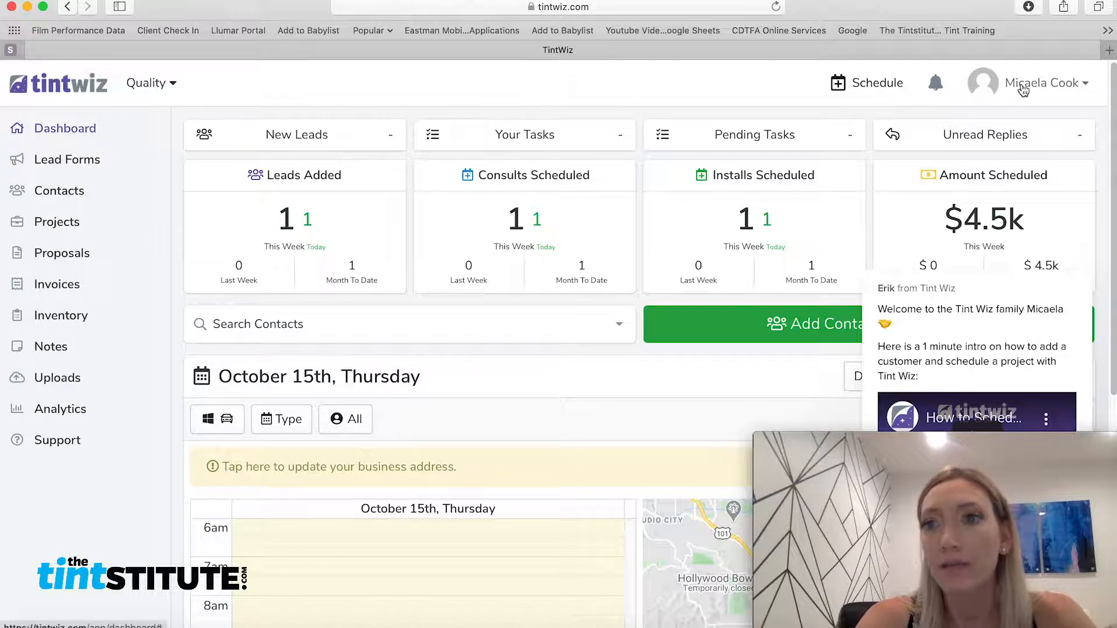
{"action": "left_click", "coordinate": [1037, 83]}
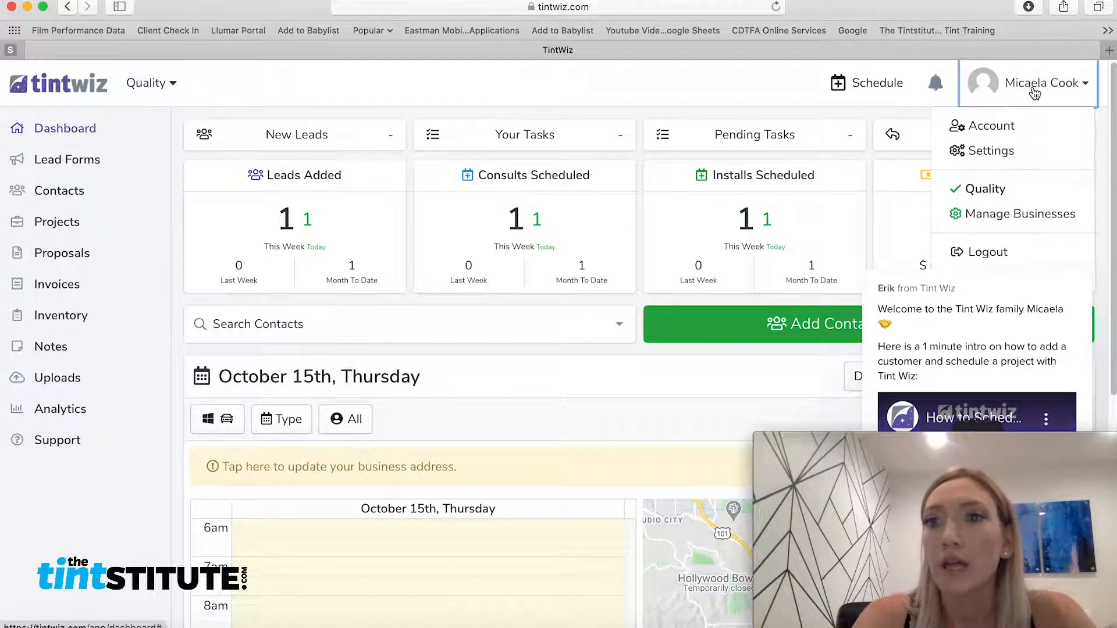
{"action": "left_click", "coordinate": [989, 150]}
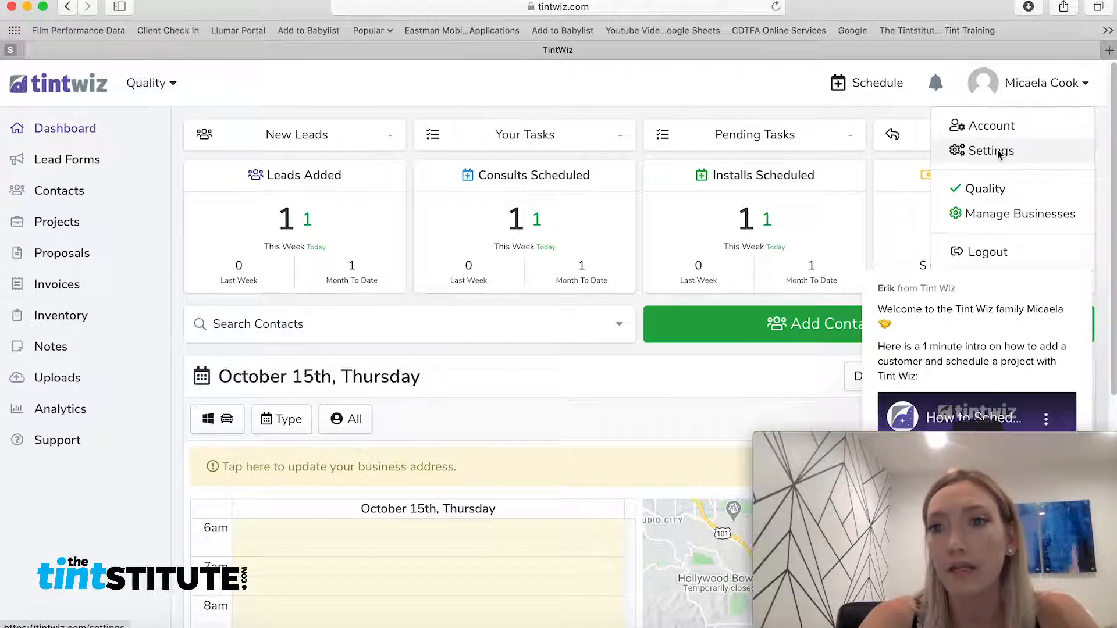
Go to the Settings page listing account and Quality business options.
{"action": "left_click", "coordinate": [989, 150]}
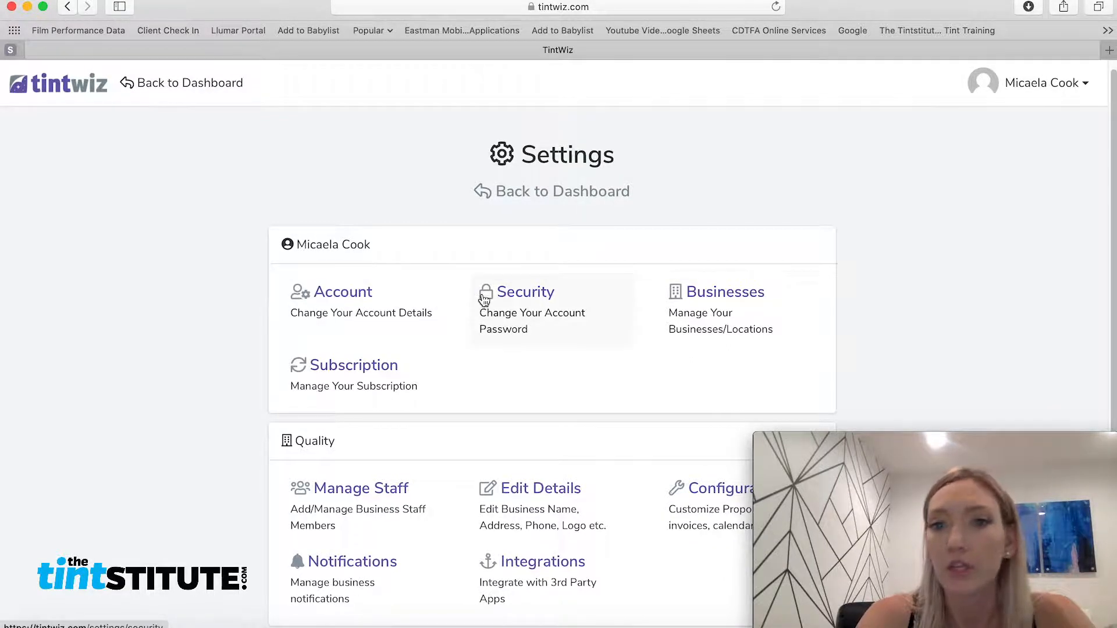
{"action": "left_click", "coordinate": [725, 291]}
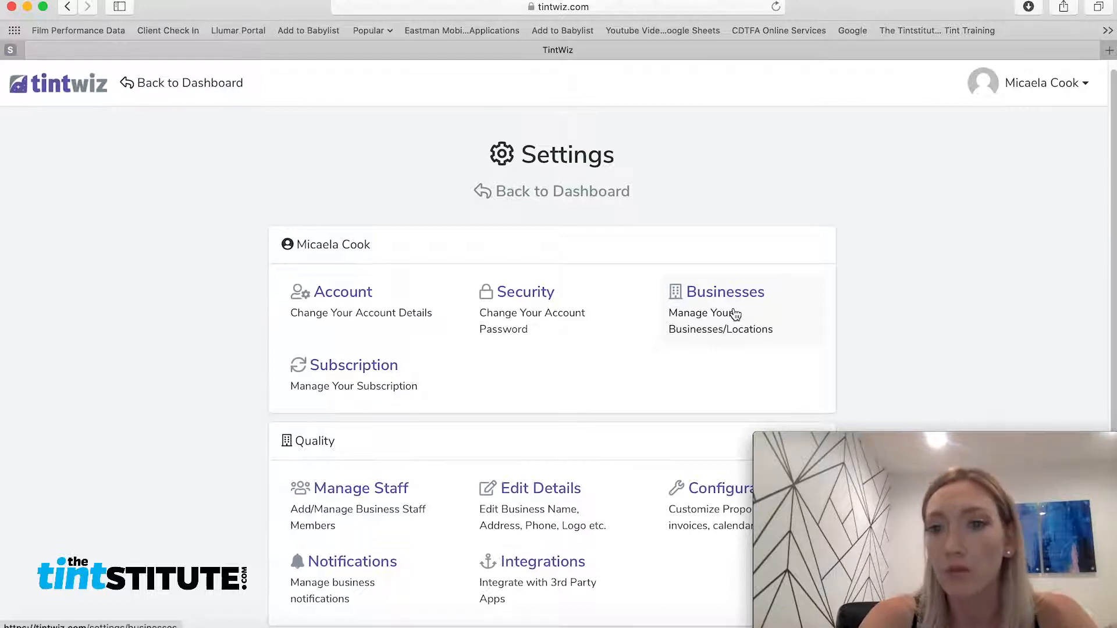
{"action": "mouse_move", "coordinate": [744, 320]}
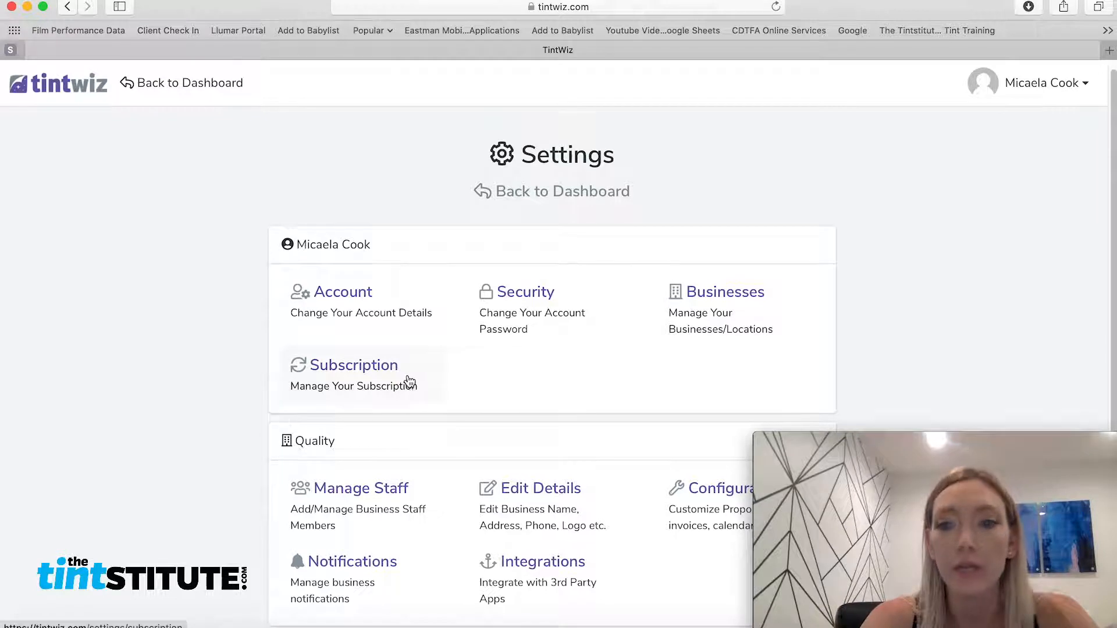
{"action": "mouse_move", "coordinate": [406, 374]}
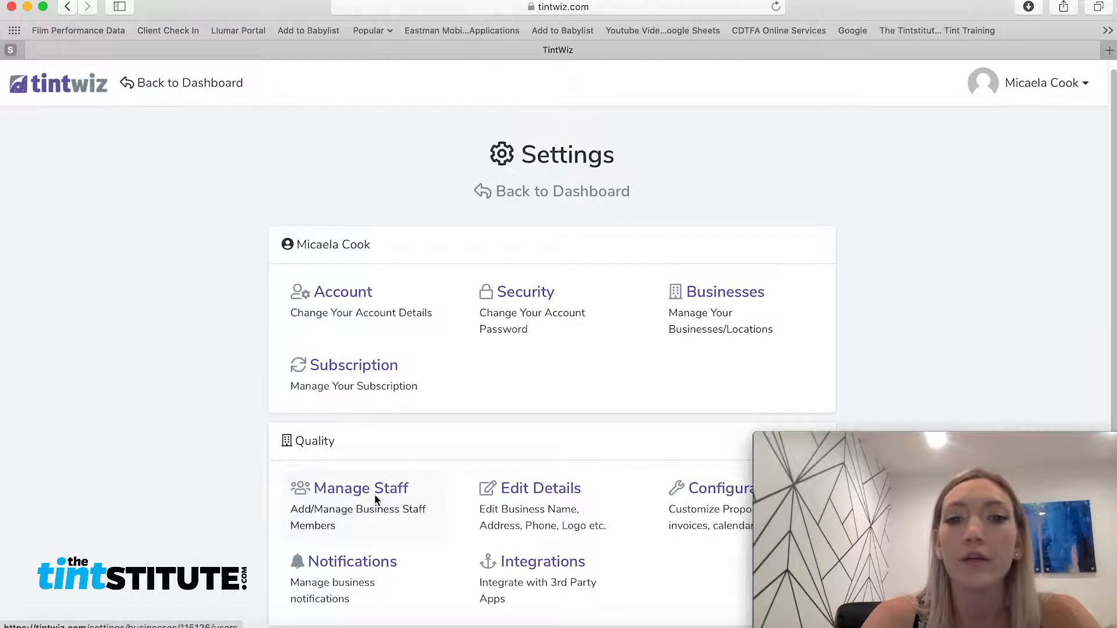
{"action": "left_click", "coordinate": [360, 488]}
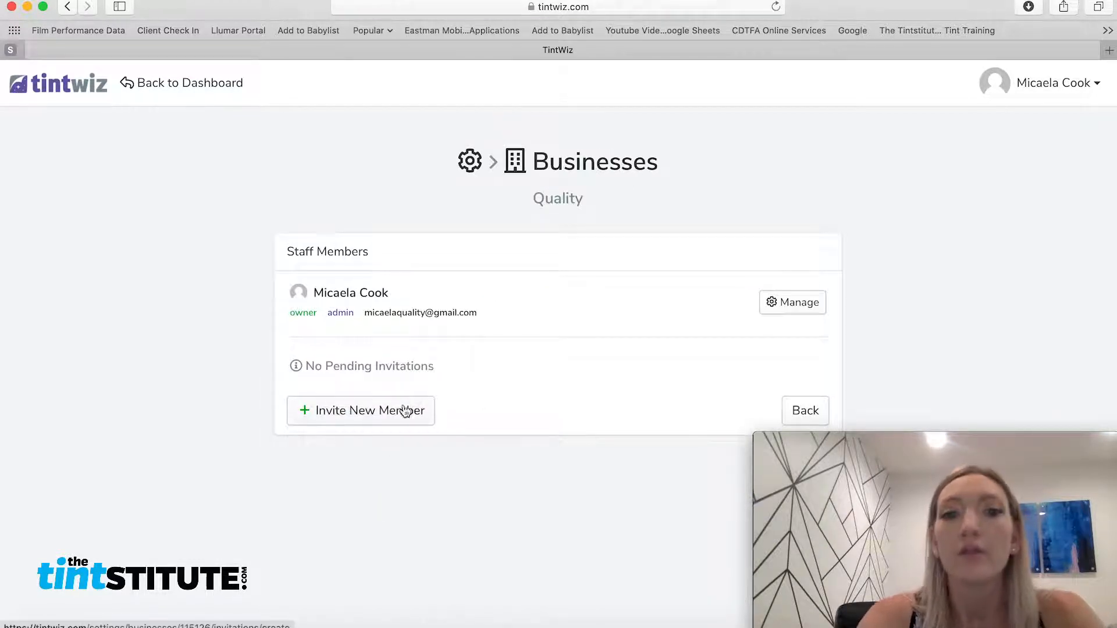
{"action": "mouse_move", "coordinate": [356, 419]}
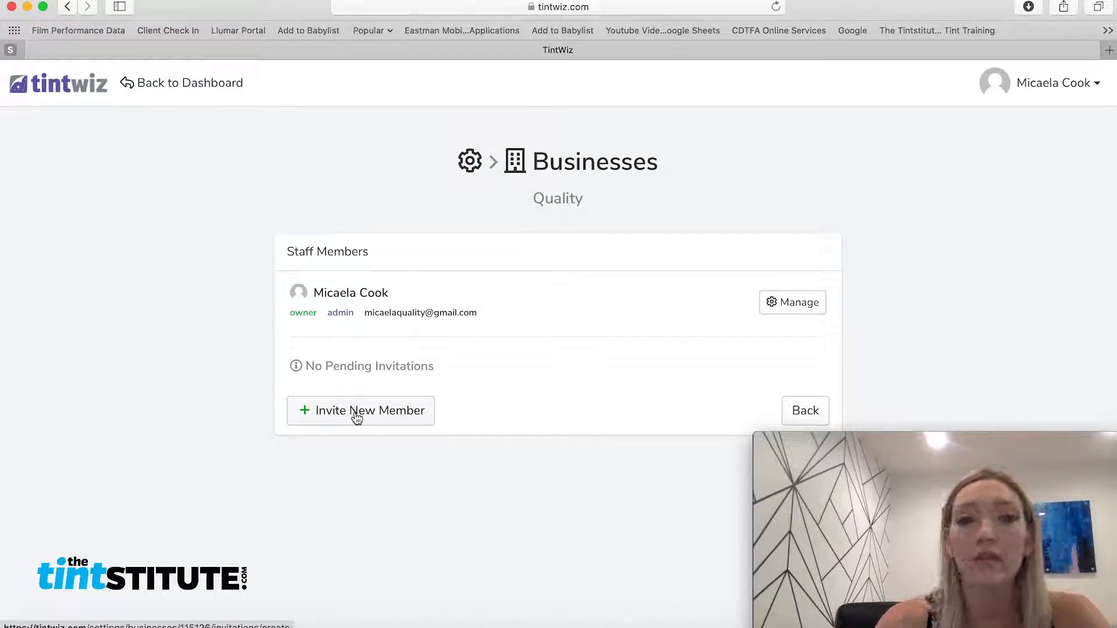
{"action": "left_click", "coordinate": [361, 411]}
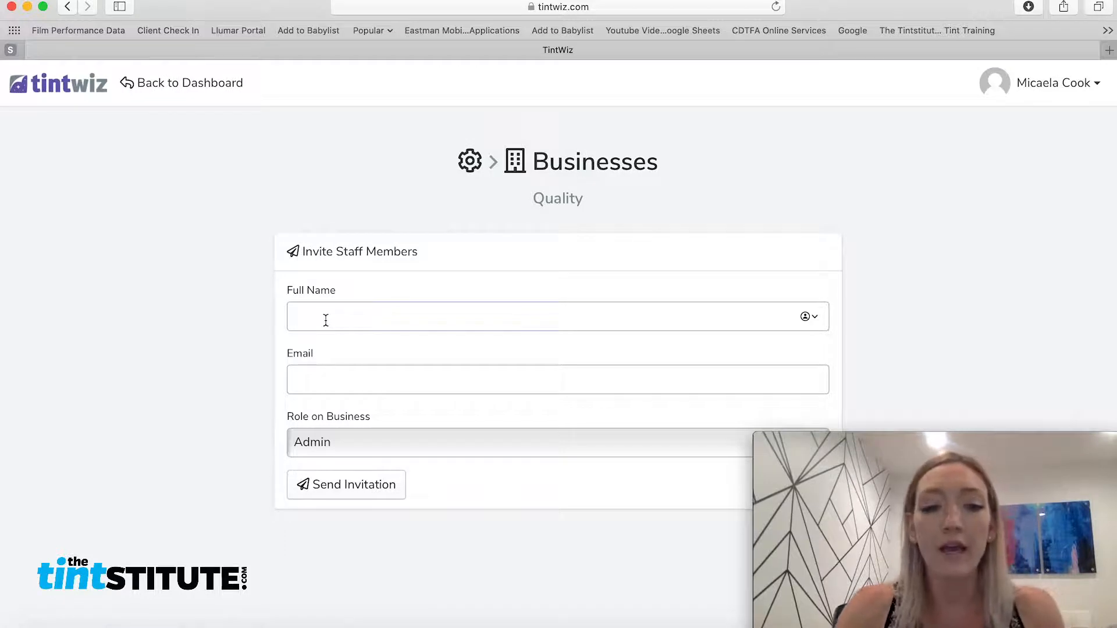
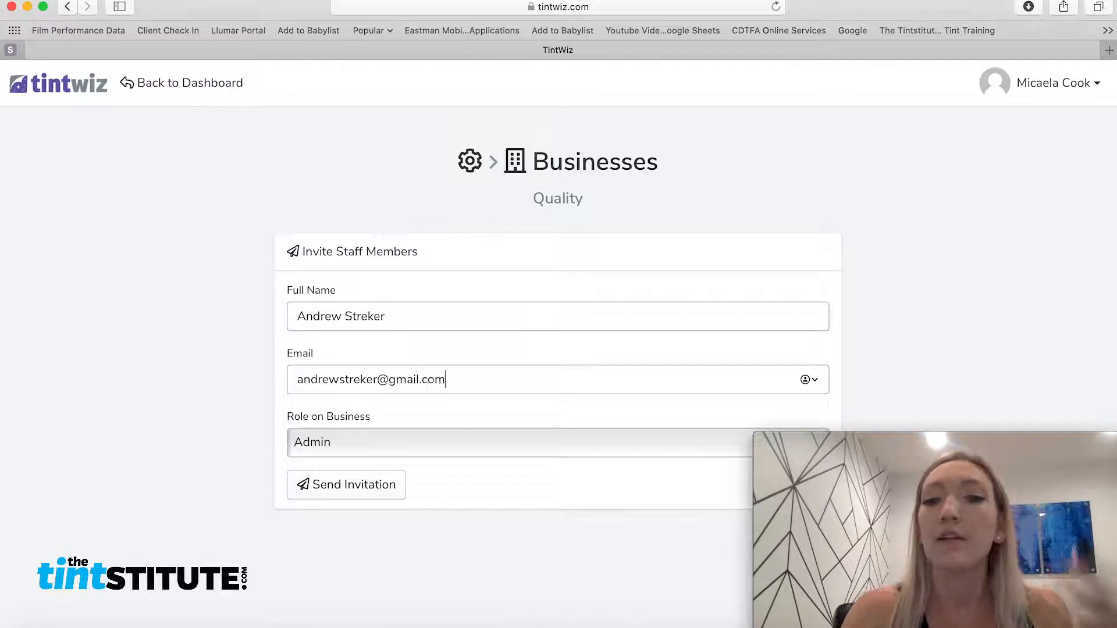
Add his gmail.com email, set the role to Installer and send the invitation.
{"action": "mouse_move", "coordinate": [449, 454]}
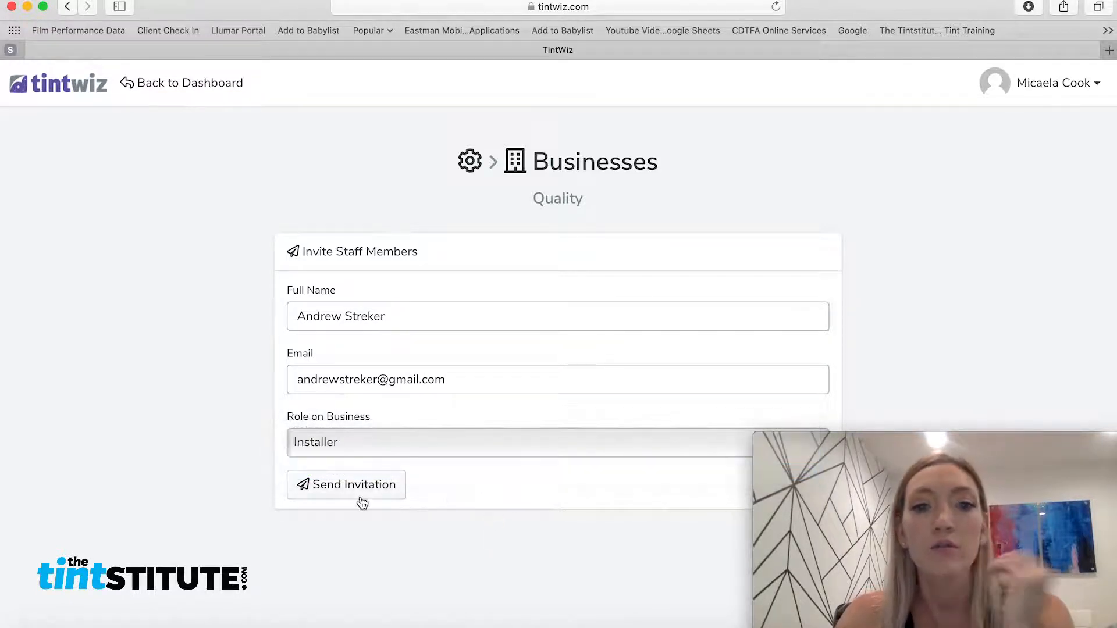
{"action": "left_click", "coordinate": [345, 484]}
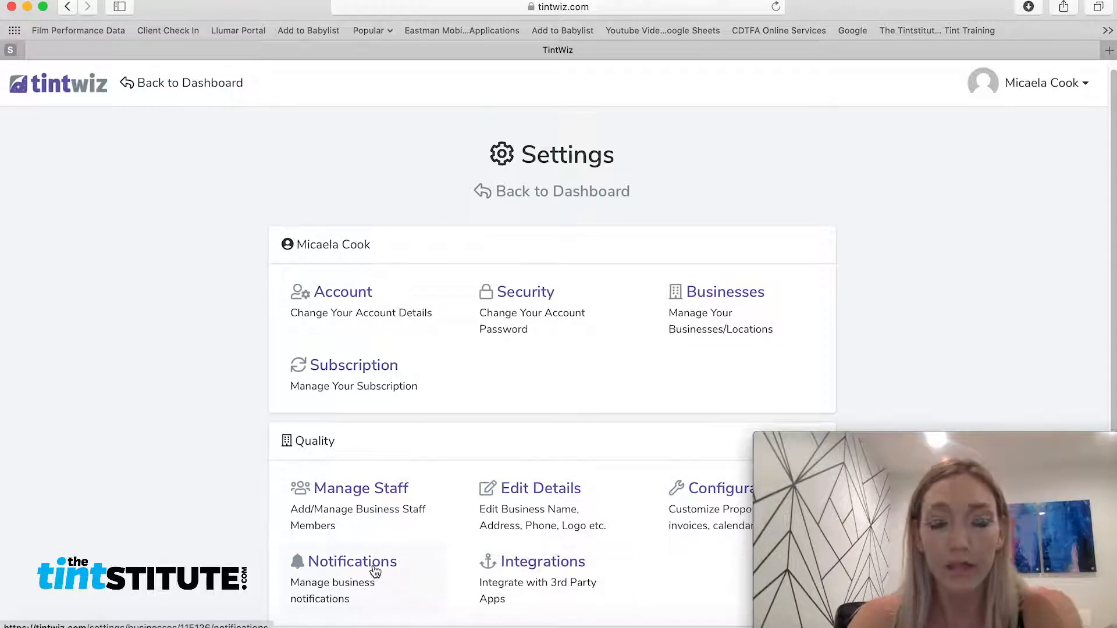
Review the administrator notification checkboxes for the Quality business.
{"action": "left_click", "coordinate": [351, 561]}
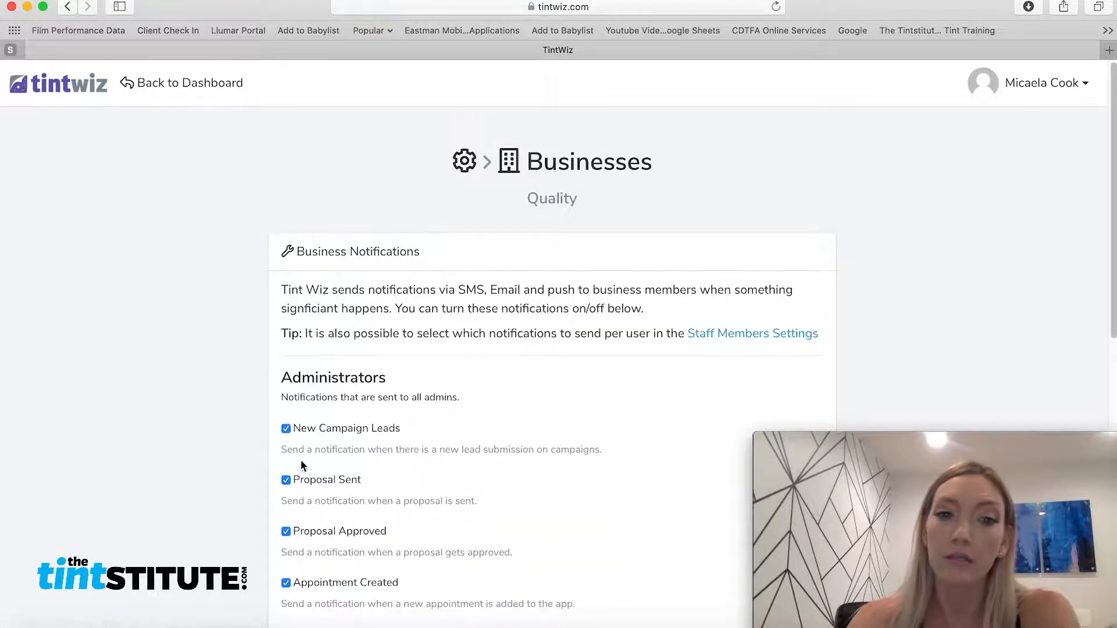
{"action": "scroll", "scroll_direction": "down", "scroll_amount": 3}
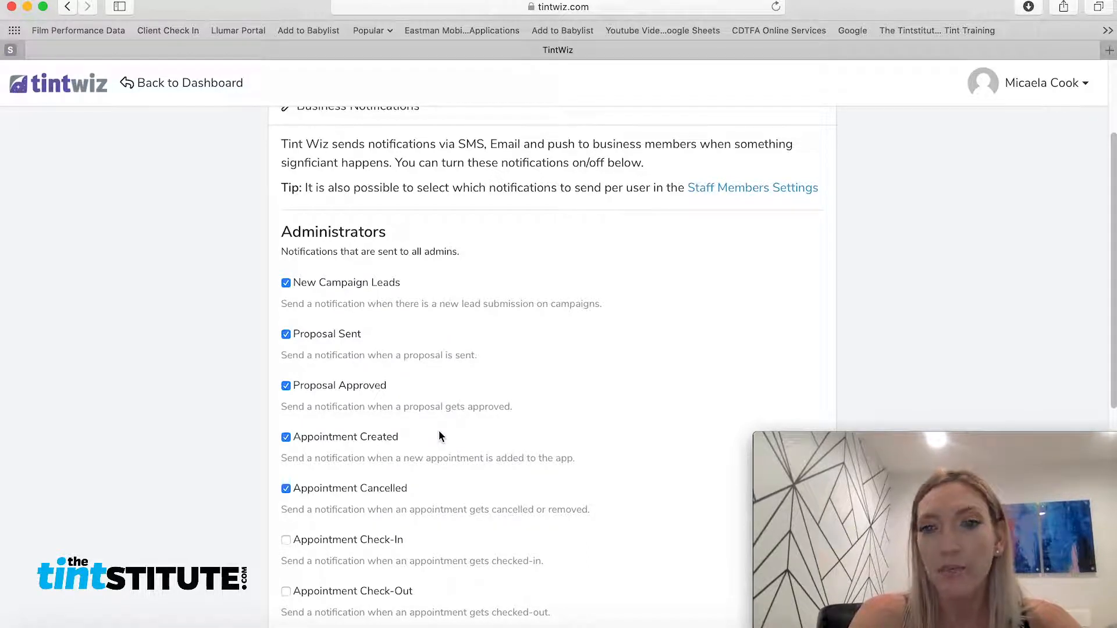
{"action": "mouse_move", "coordinate": [251, 354]}
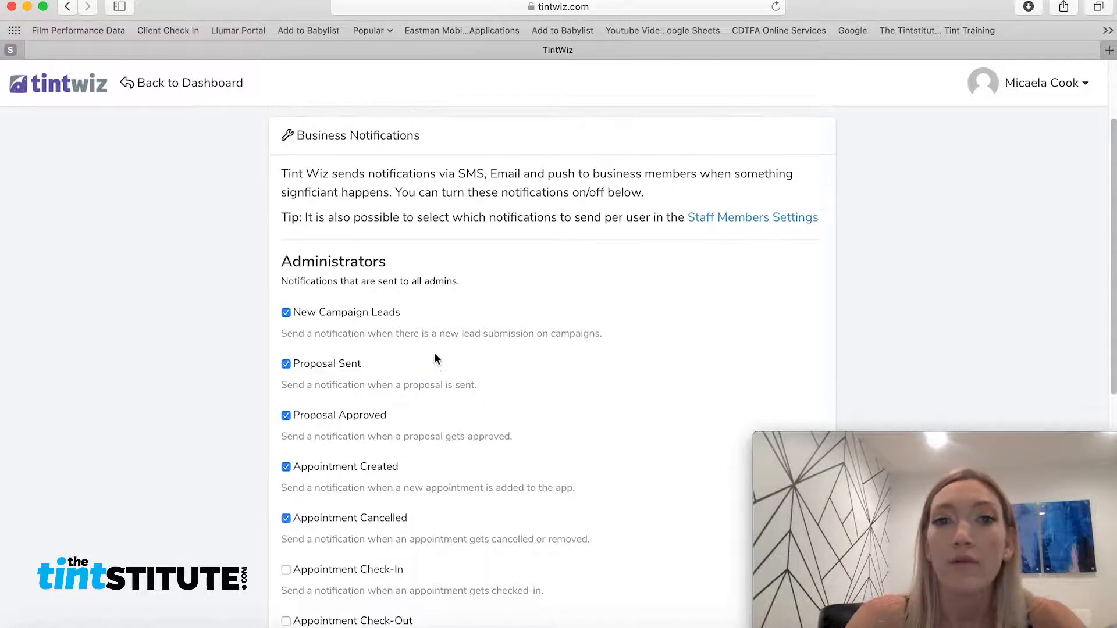
{"action": "left_click_drag", "start_coordinate": [458, 173], "coordinate": [547, 173]}
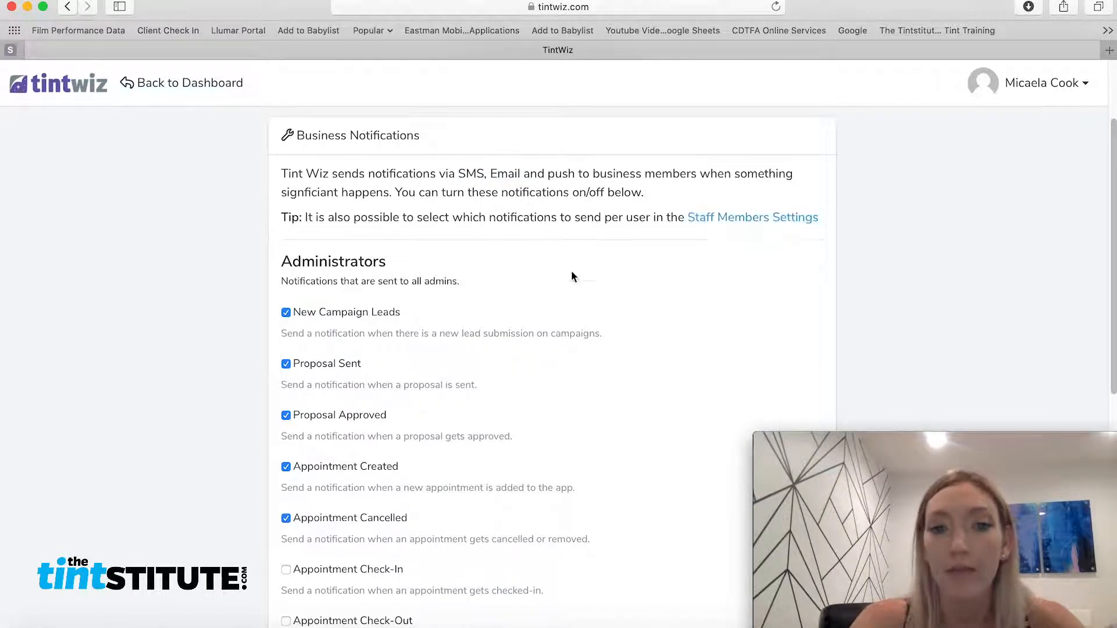
{"action": "scroll", "scroll_direction": "down", "scroll_amount": 3}
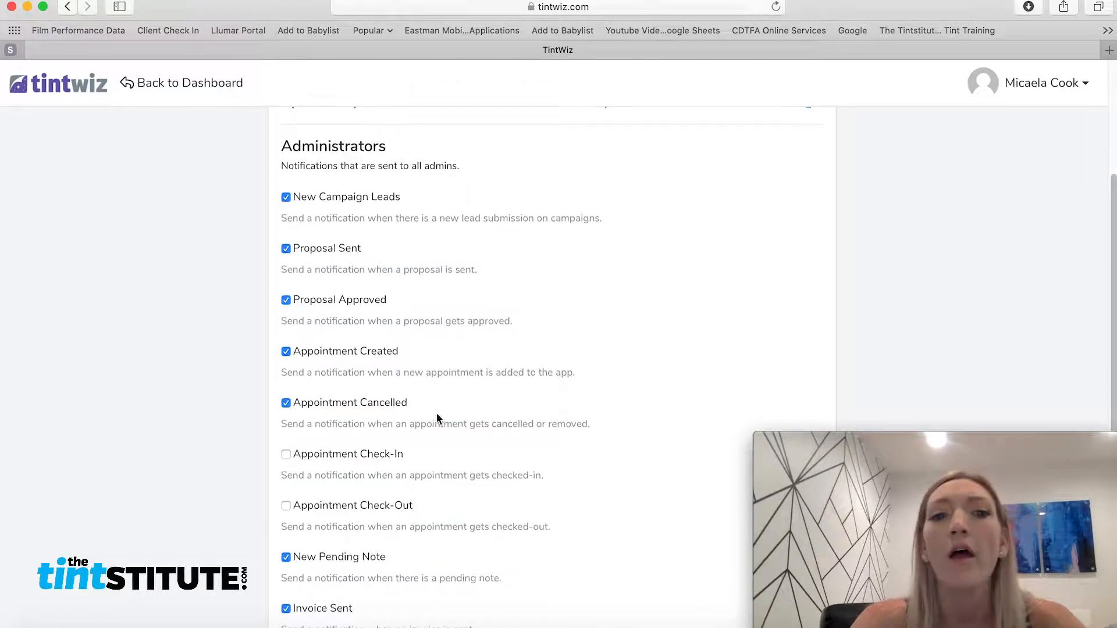
{"action": "scroll", "scroll_direction": "down", "scroll_amount": 3}
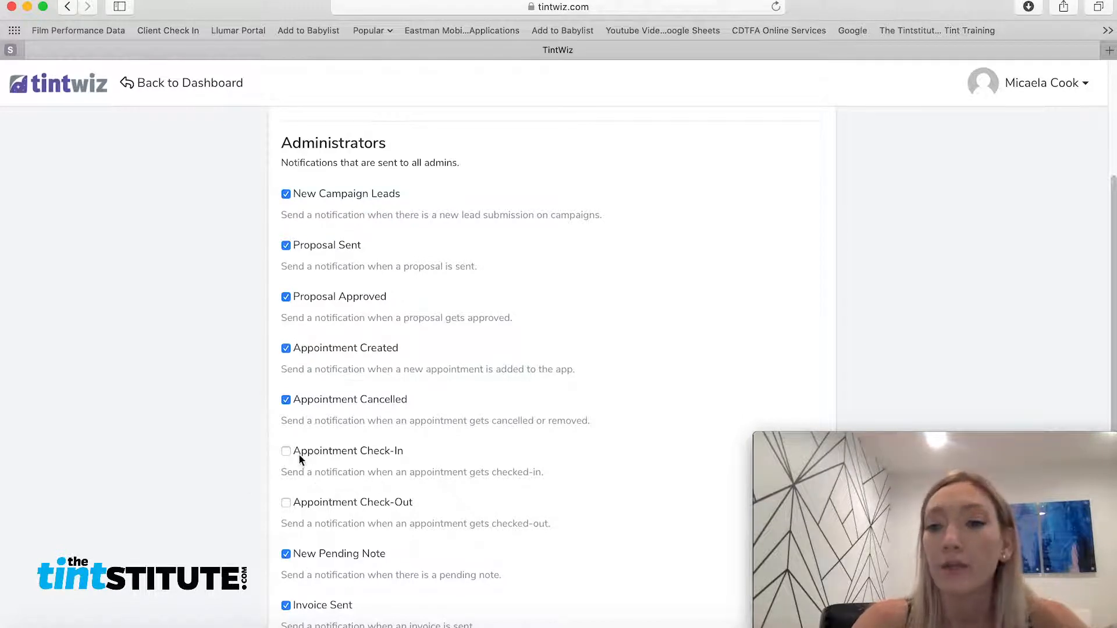
{"action": "scroll", "scroll_direction": "down", "scroll_amount": 3}
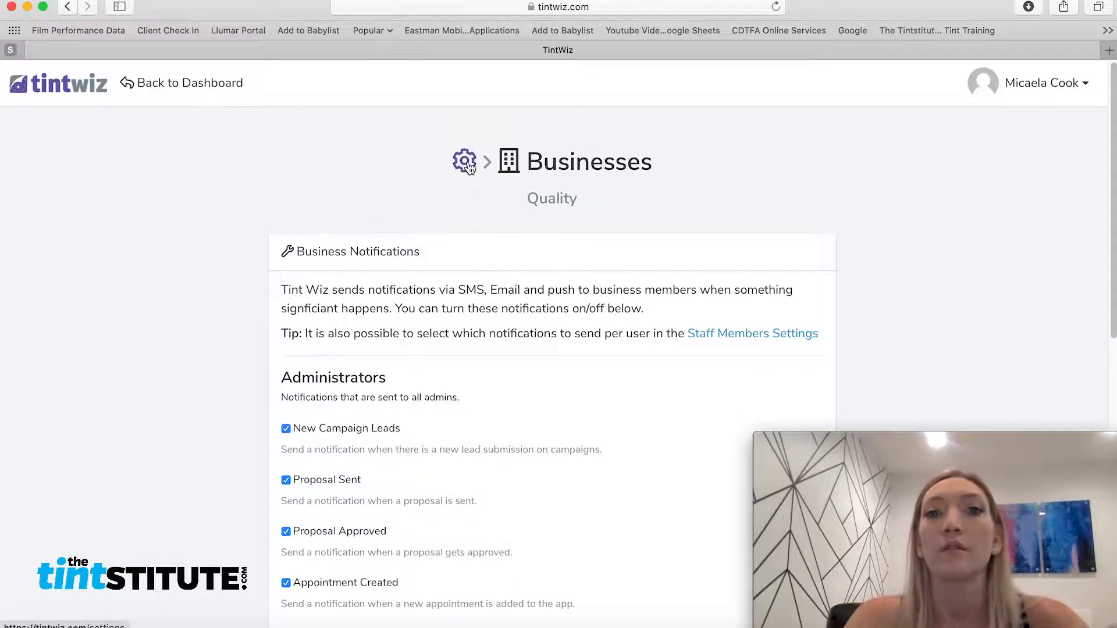
{"action": "left_click", "coordinate": [464, 161]}
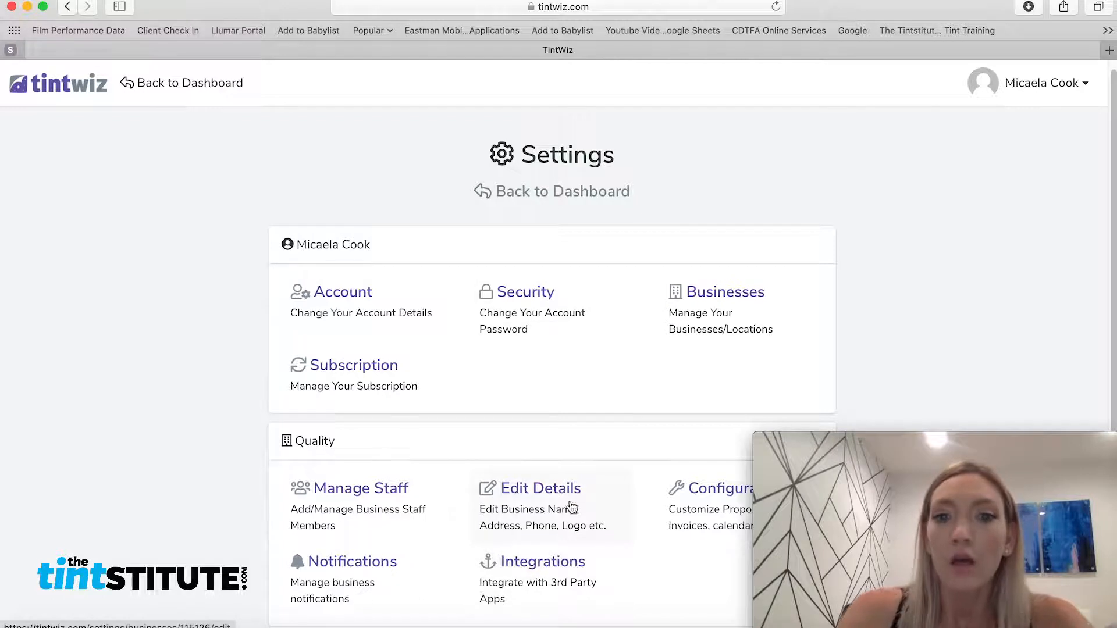
{"action": "left_click", "coordinate": [539, 488]}
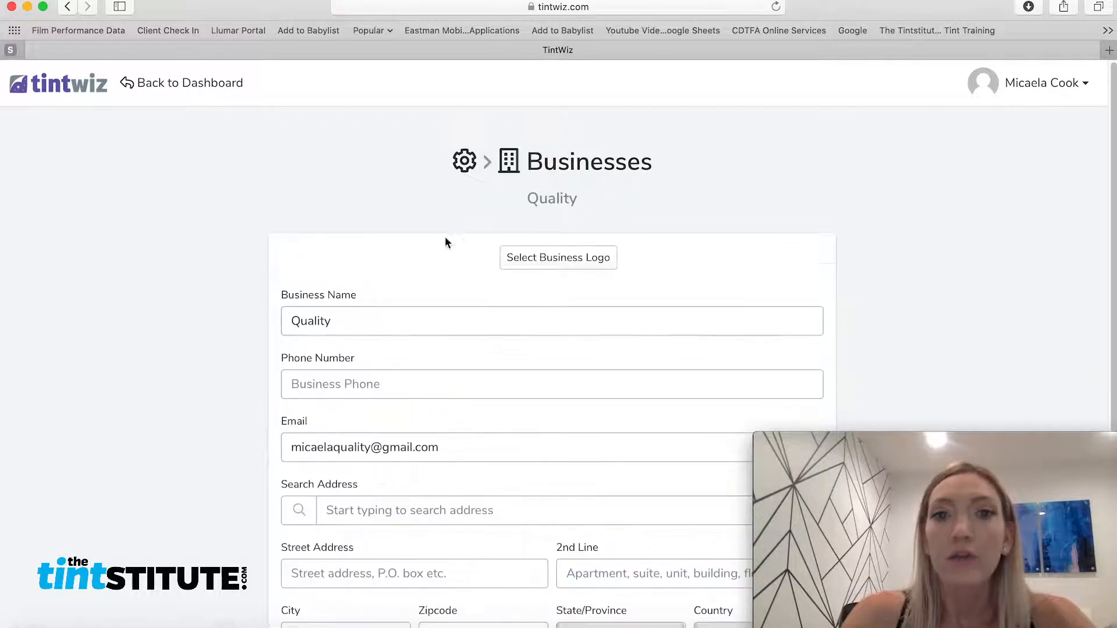
{"action": "scroll", "scroll_direction": "down", "scroll_amount": 3}
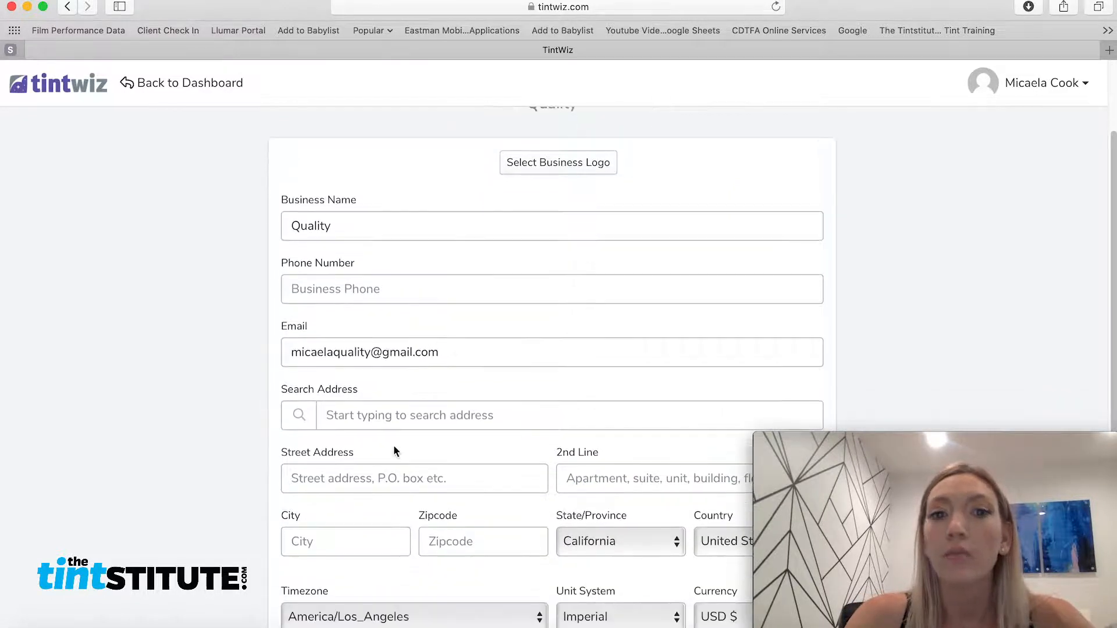
{"action": "mouse_move", "coordinate": [484, 142]}
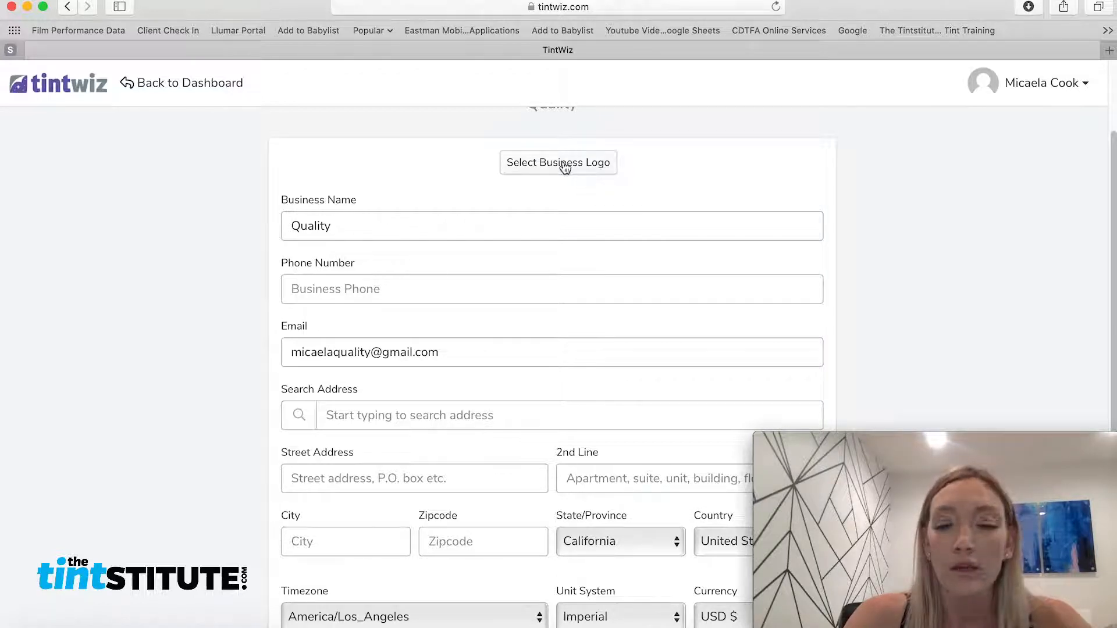
{"action": "type", "text": "8"}
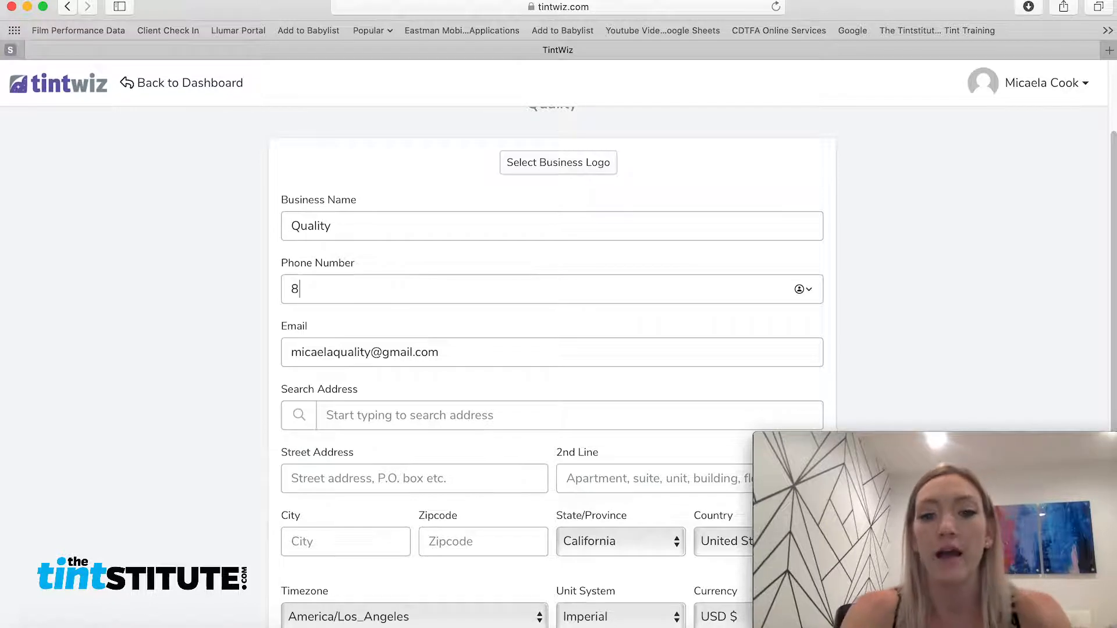
{"action": "type", "text": "05-541-553"}
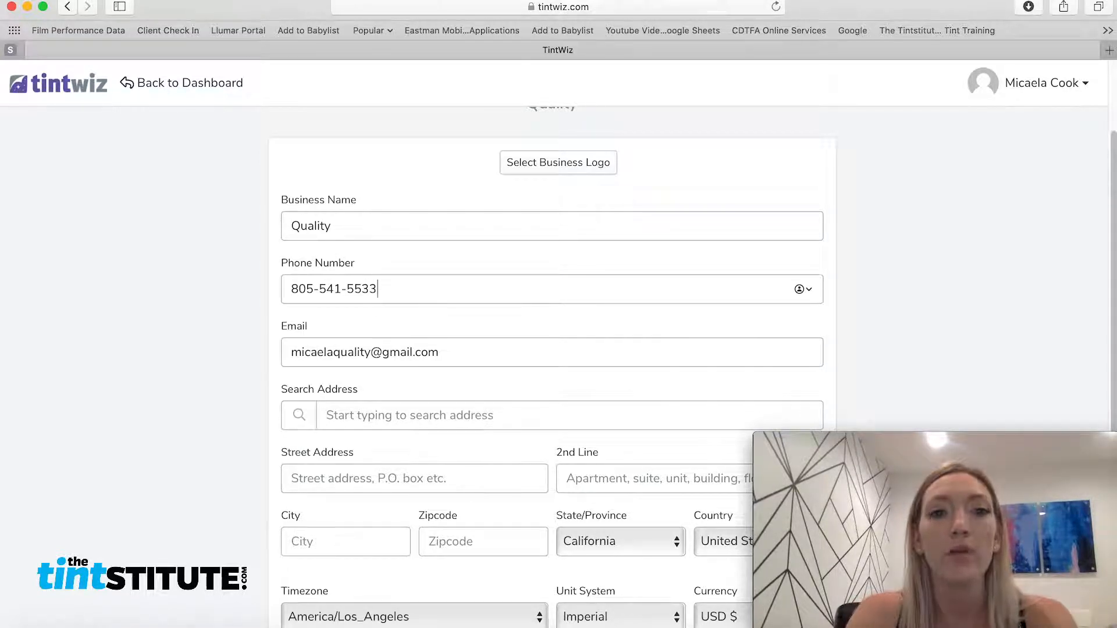
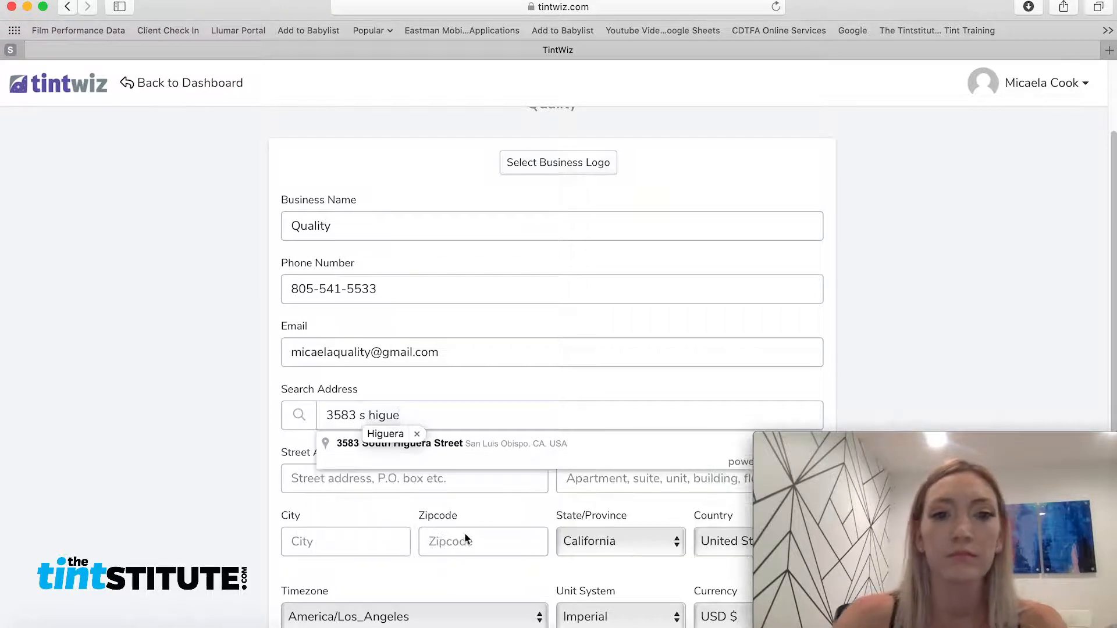
{"action": "left_click", "coordinate": [404, 443]}
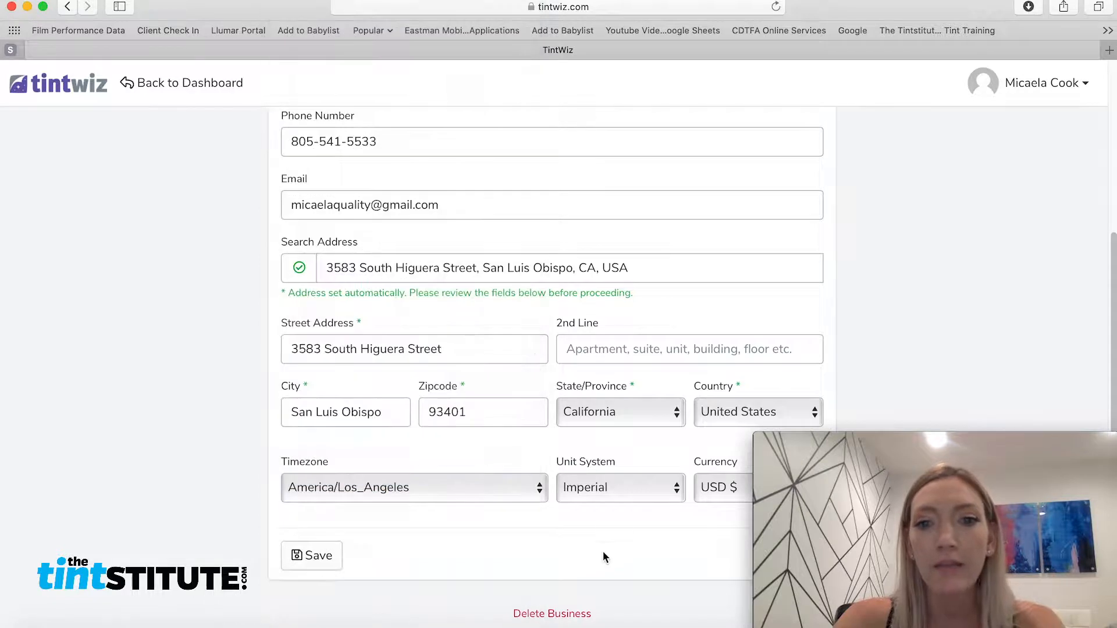
{"action": "left_click", "coordinate": [618, 487]}
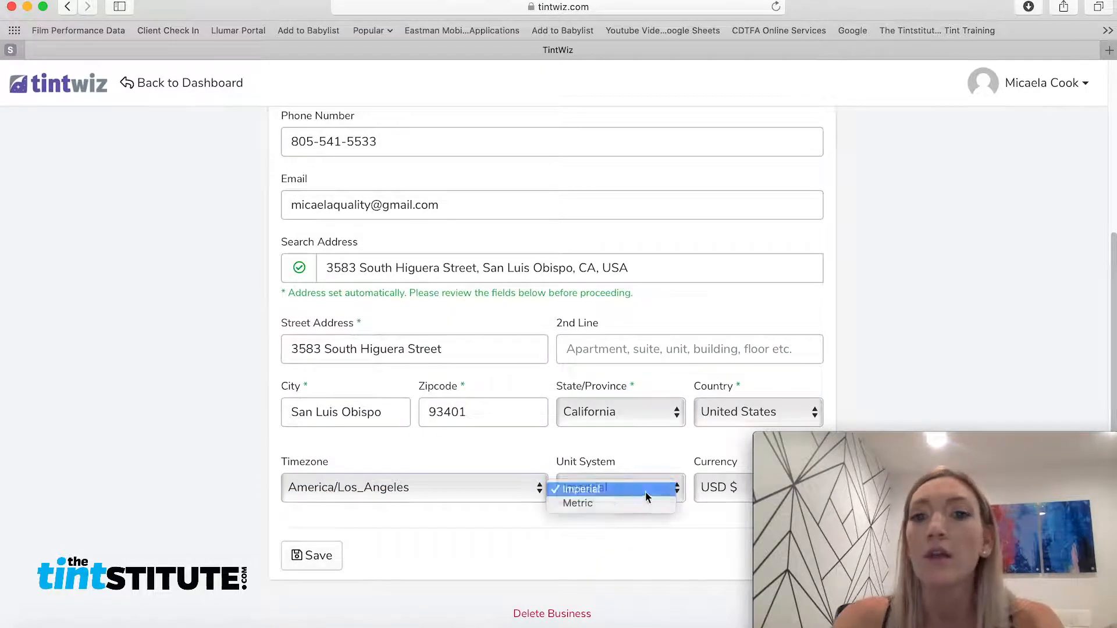
{"action": "left_click", "coordinate": [718, 488]}
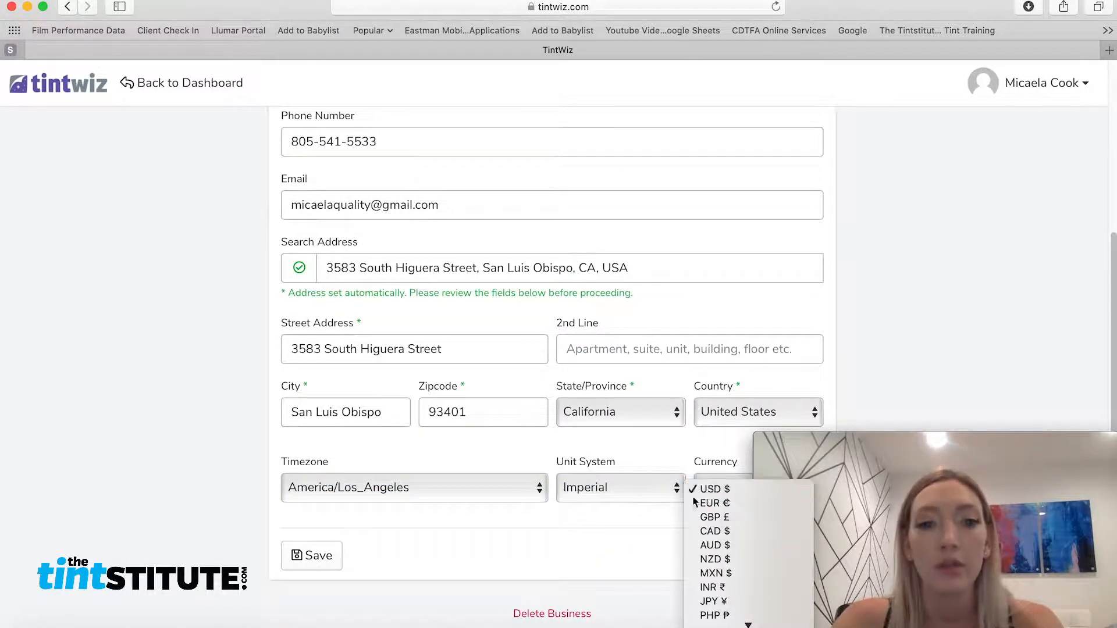
{"action": "left_click", "coordinate": [312, 556]}
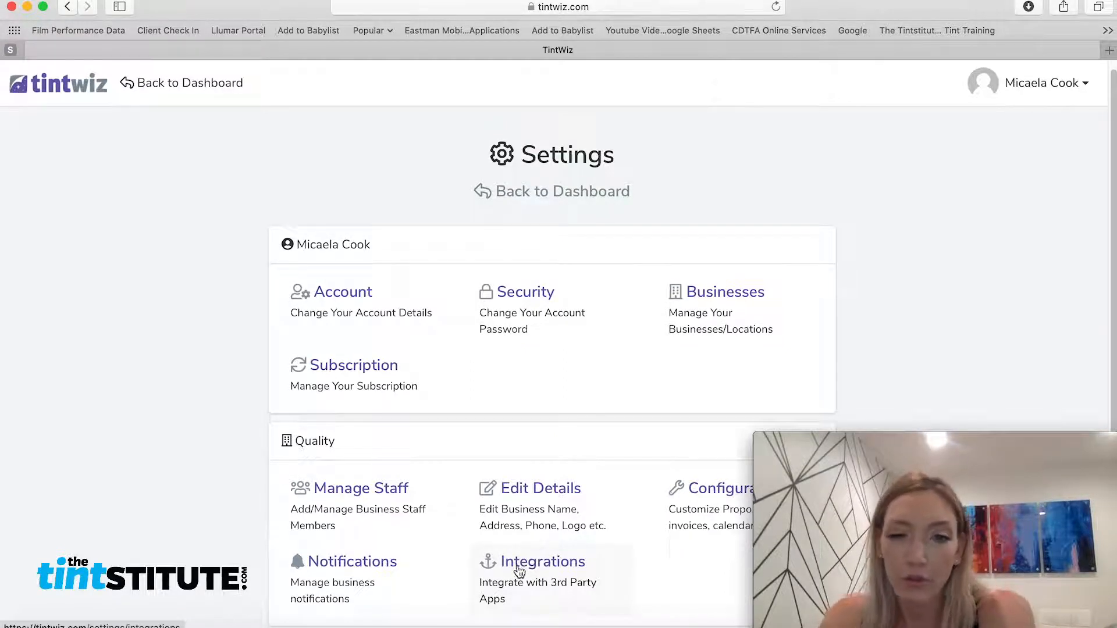
Review the QuickBooks and Zapier connection cards on the integrations page.
{"action": "left_click", "coordinate": [520, 570]}
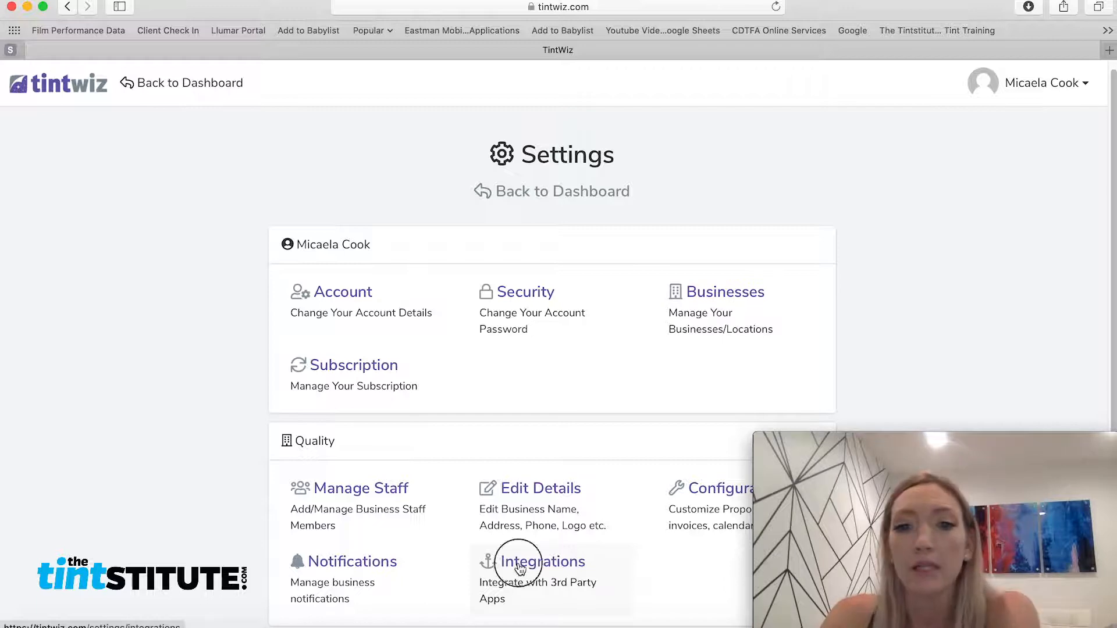
{"action": "left_click", "coordinate": [542, 562]}
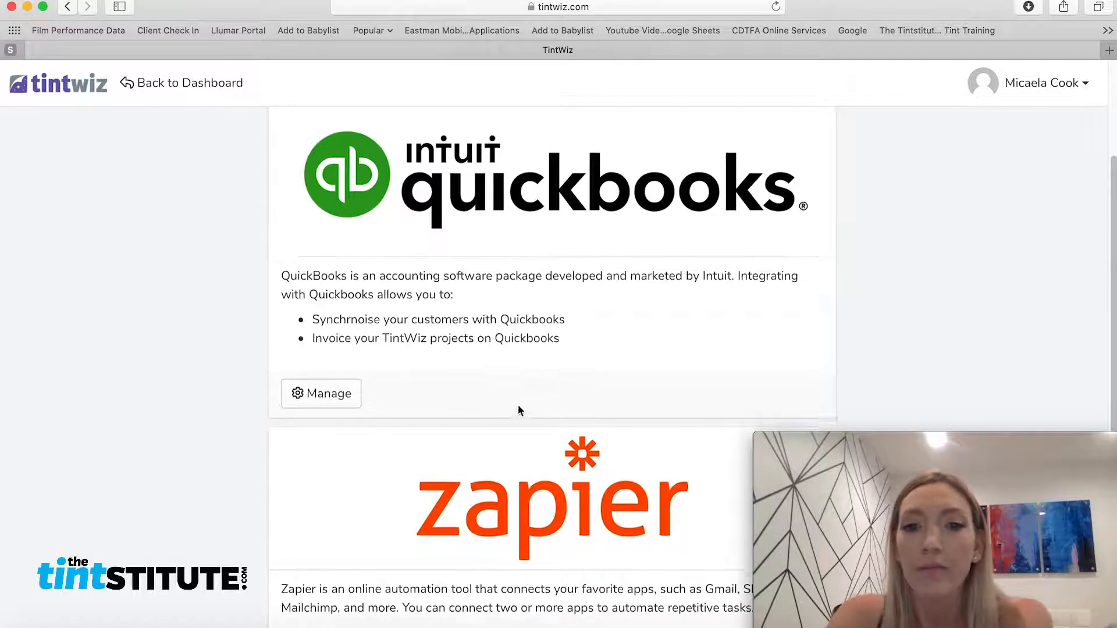
{"action": "scroll", "scroll_direction": "down", "scroll_amount": 3}
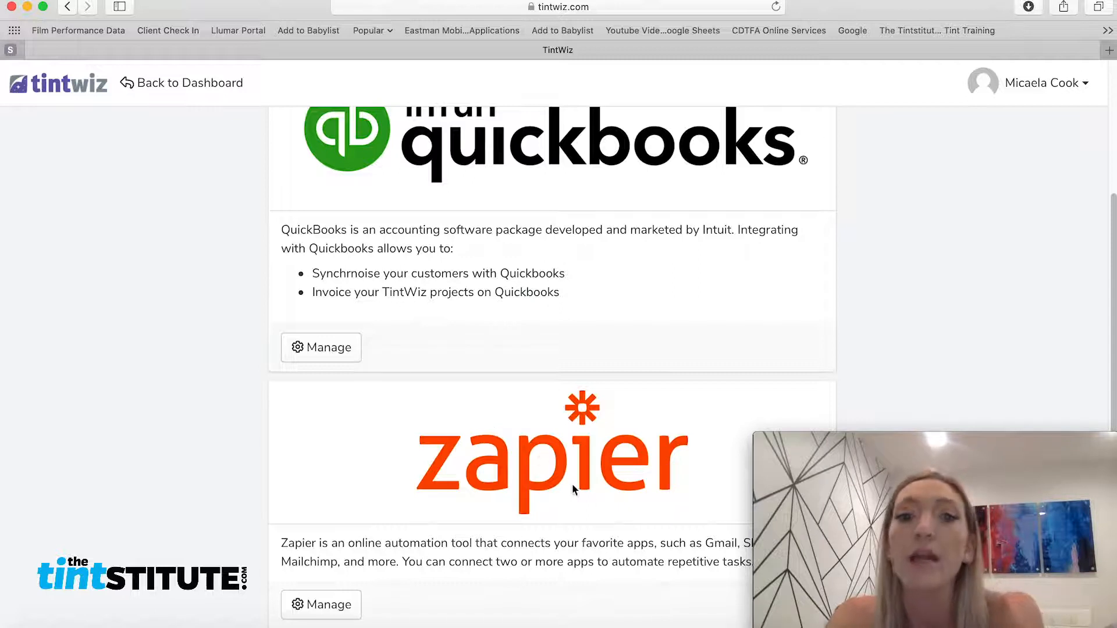
{"action": "mouse_move", "coordinate": [580, 467]}
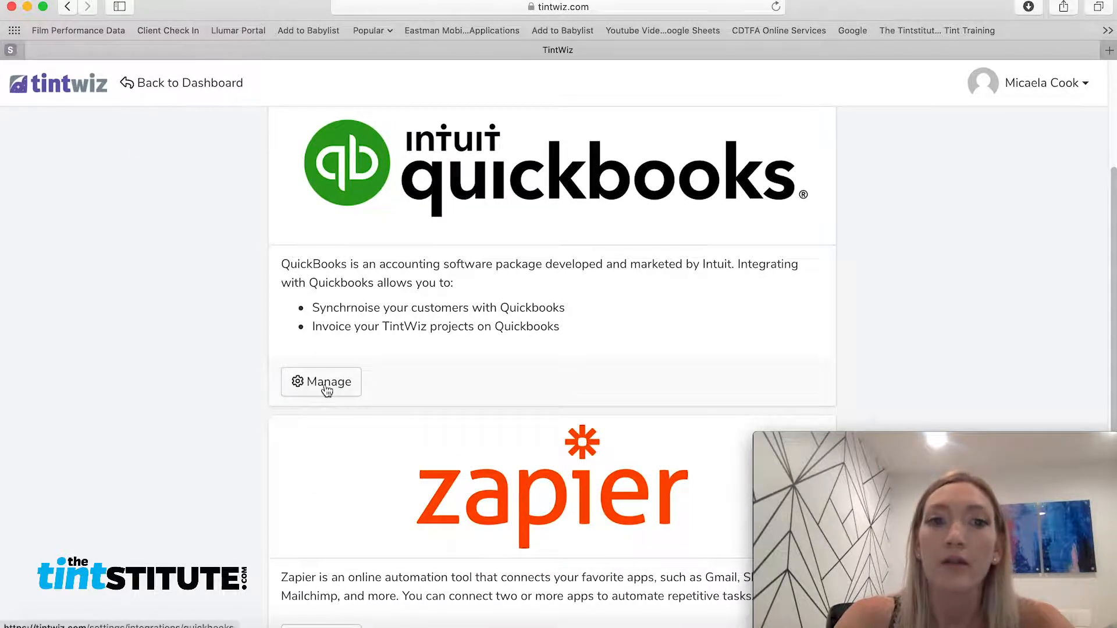
{"action": "left_click", "coordinate": [321, 381]}
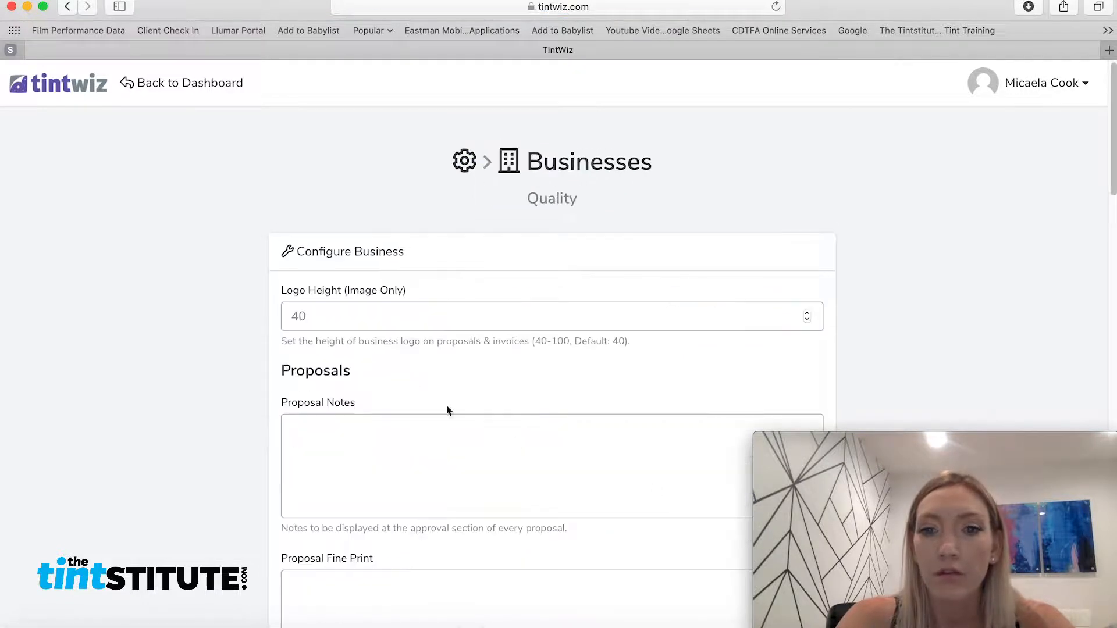
{"action": "scroll", "scroll_direction": "down", "scroll_amount": 3}
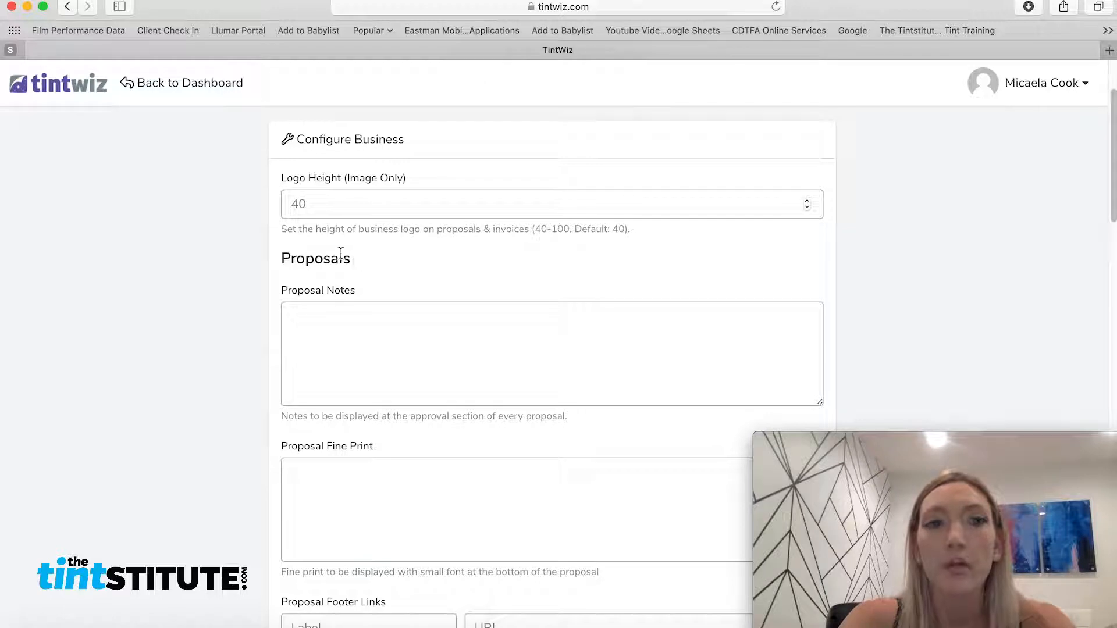
{"action": "mouse_move", "coordinate": [345, 204]}
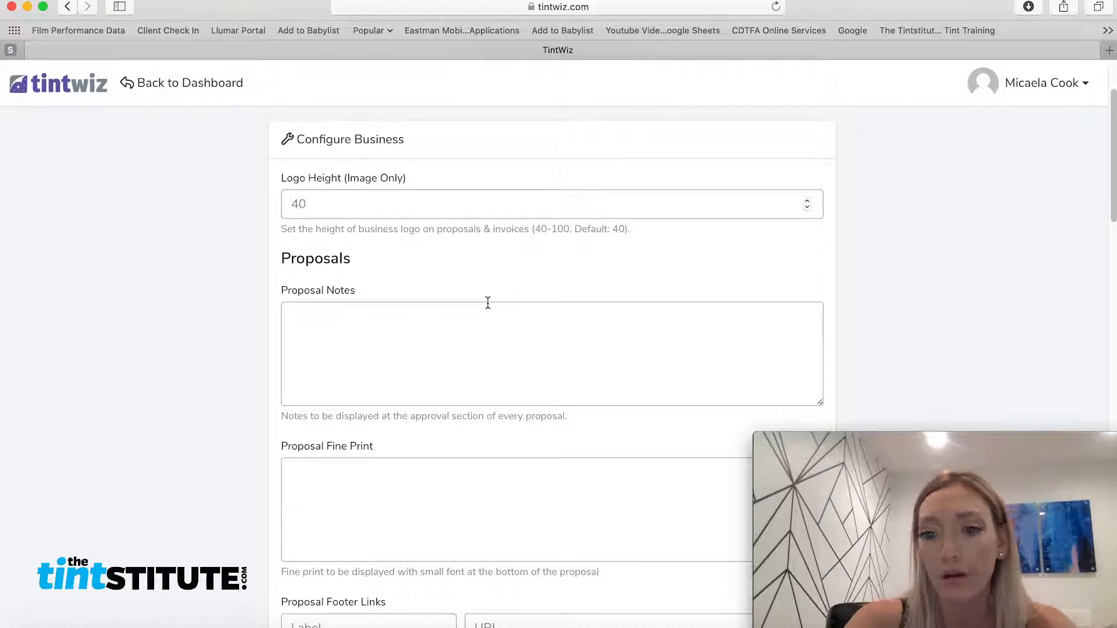
{"action": "scroll", "scroll_direction": "down", "scroll_amount": 3}
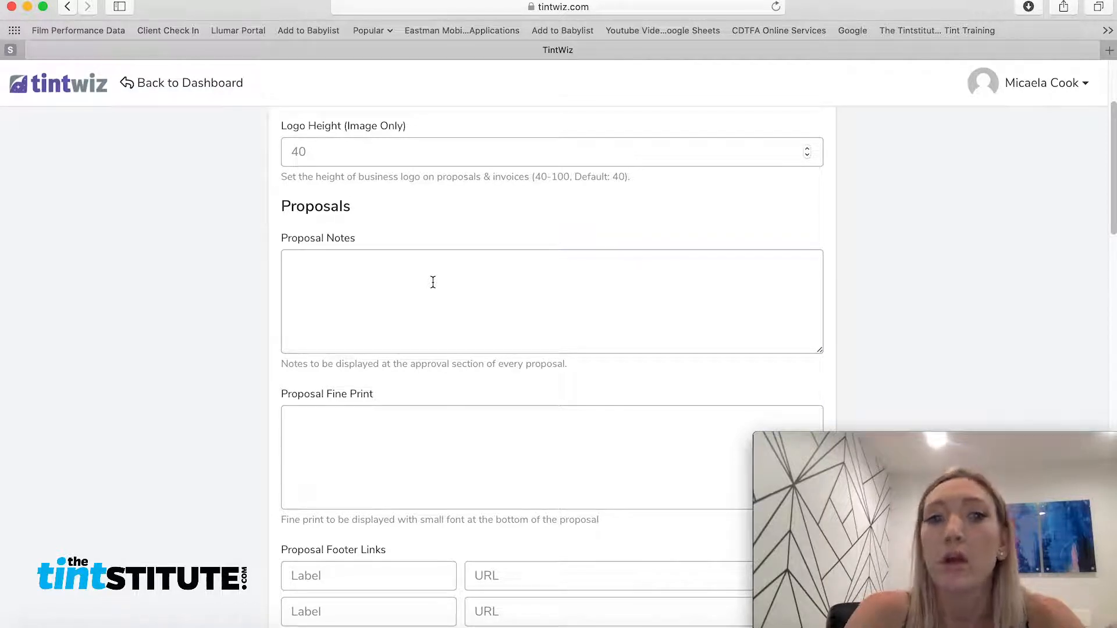
{"action": "mouse_move", "coordinate": [508, 485]}
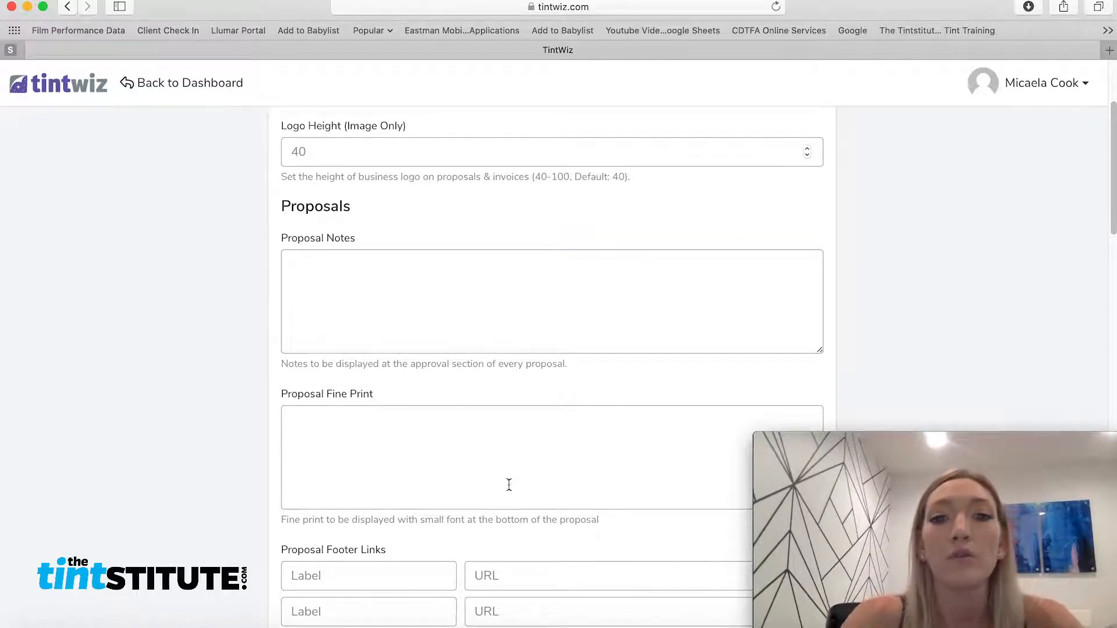
{"action": "double_click", "coordinate": [327, 394]}
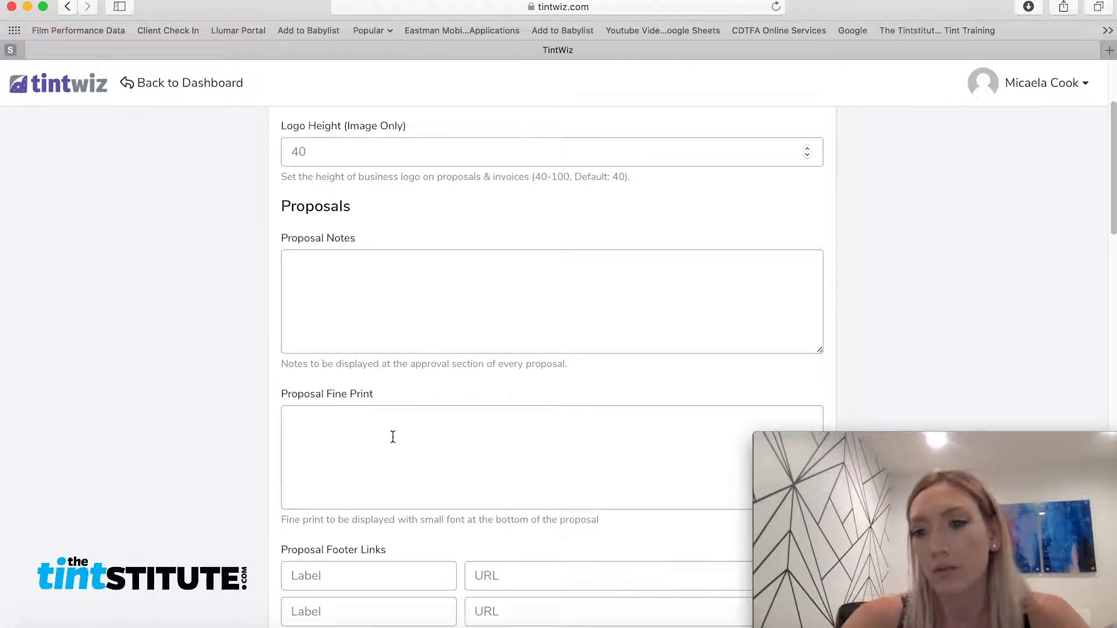
{"action": "scroll", "scroll_direction": "down", "scroll_amount": 3}
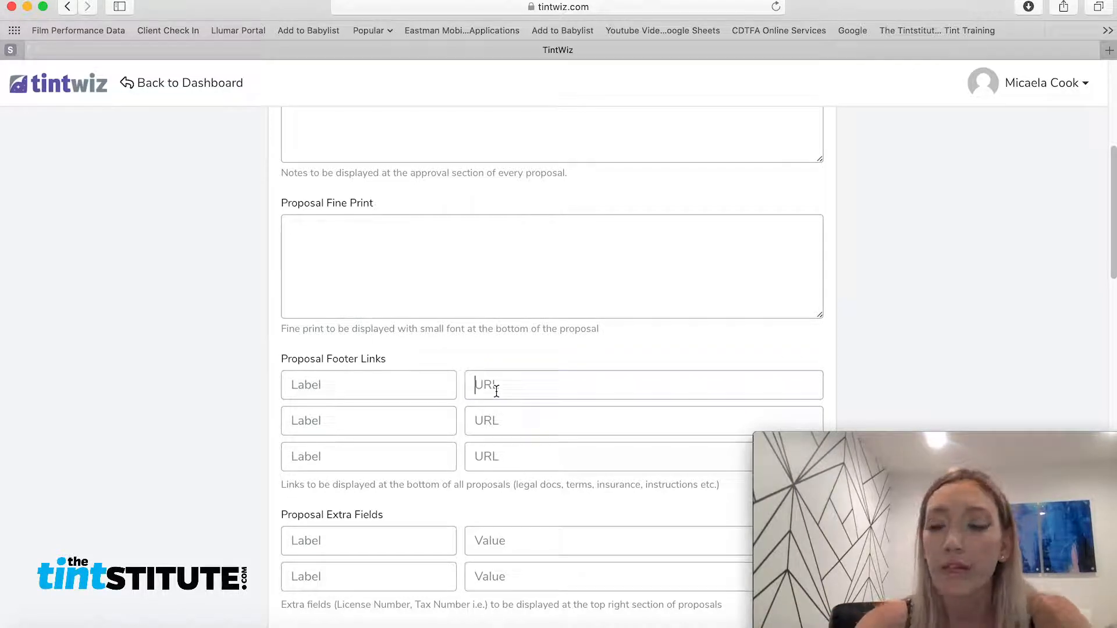
{"action": "scroll", "scroll_direction": "down", "scroll_amount": 3}
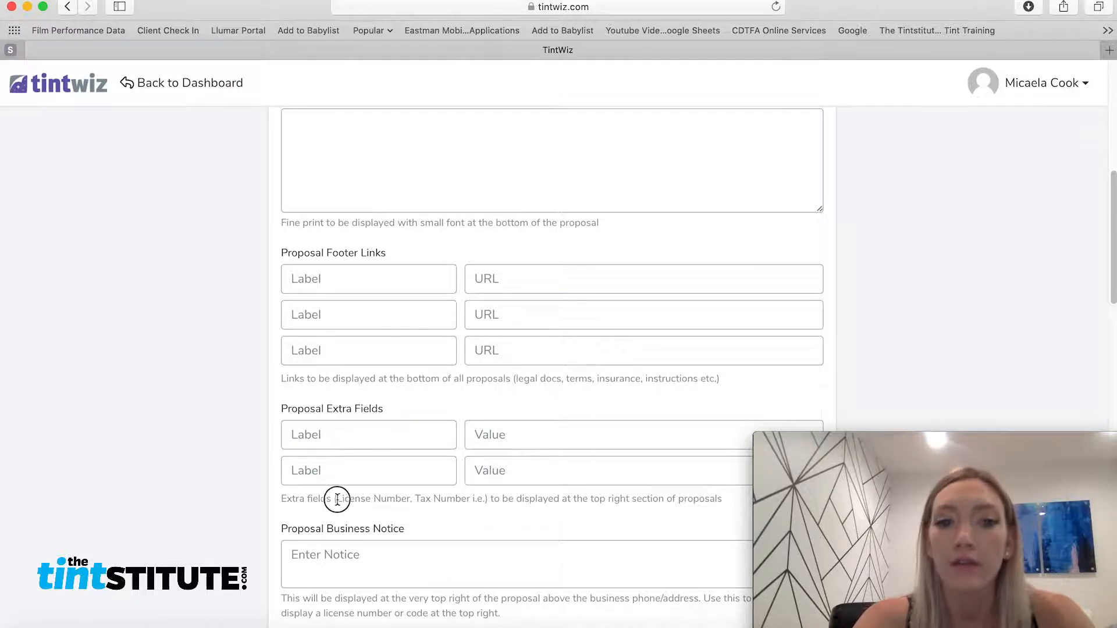
{"action": "left_click_drag", "start_coordinate": [336, 499], "coordinate": [473, 499]}
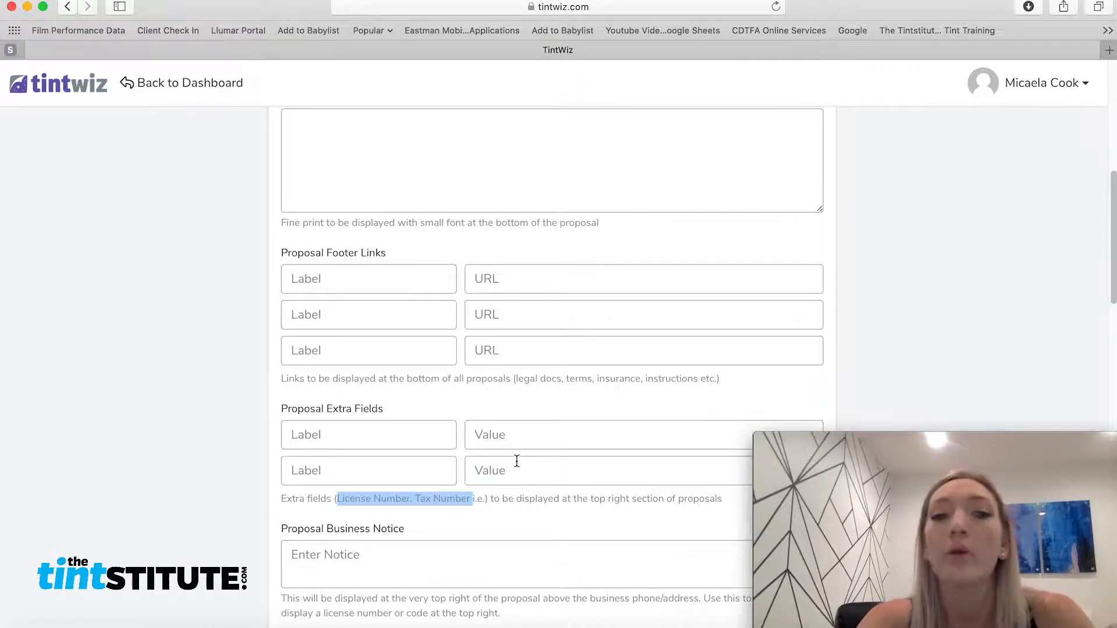
Uncheck 'Hide Business Address on Proposals' so the address shows on proposals.
{"action": "scroll", "scroll_direction": "down", "scroll_amount": 3}
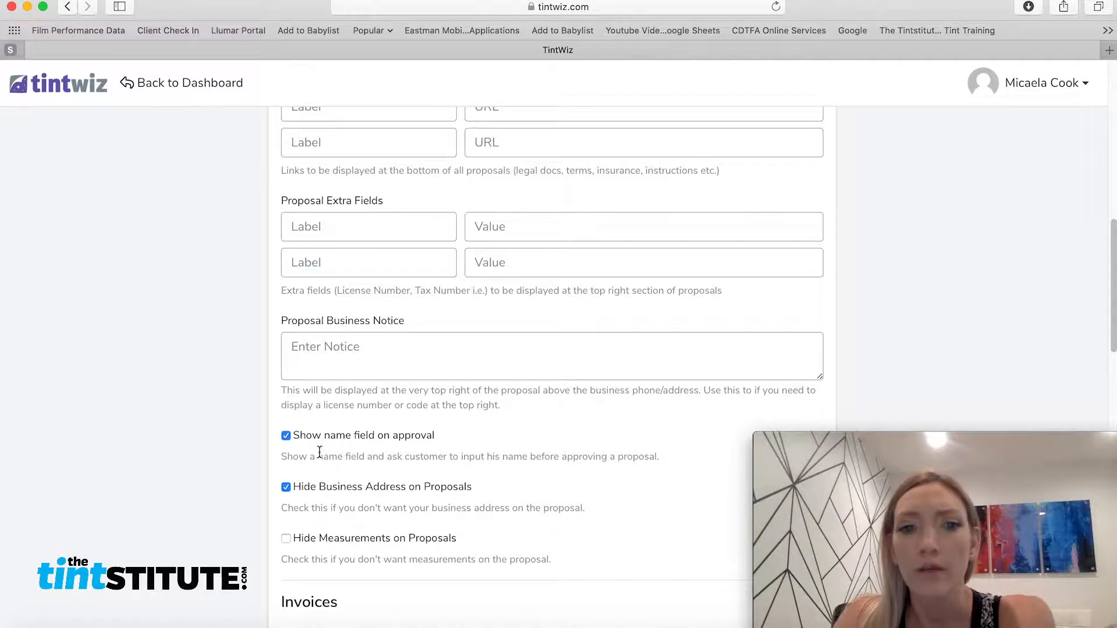
{"action": "left_click_drag", "start_coordinate": [318, 456], "coordinate": [648, 456]}
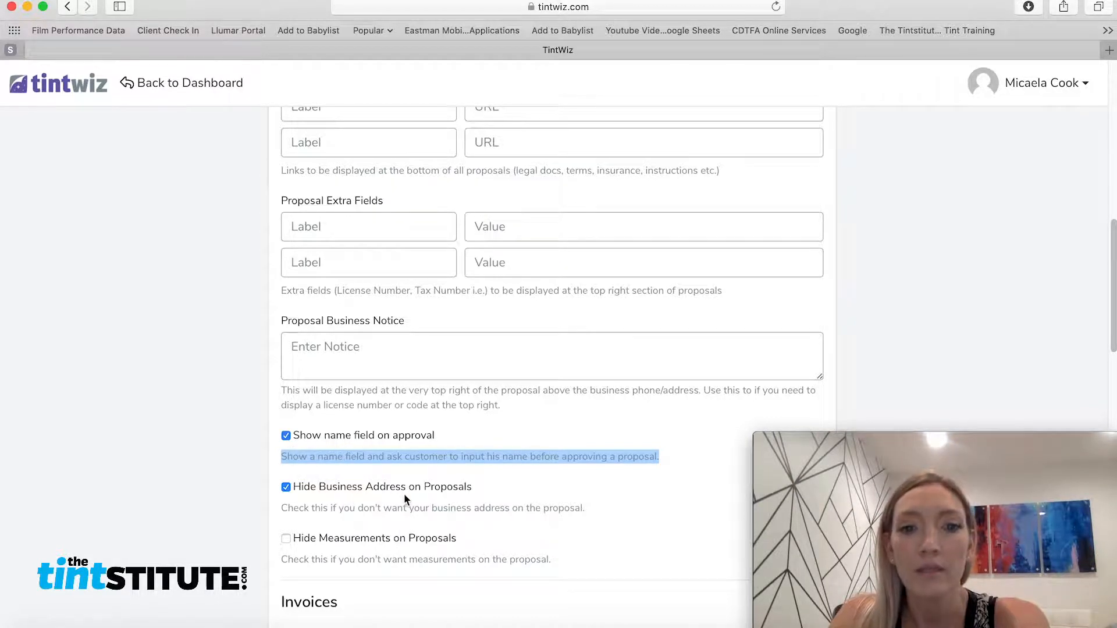
{"action": "left_click", "coordinate": [286, 487]}
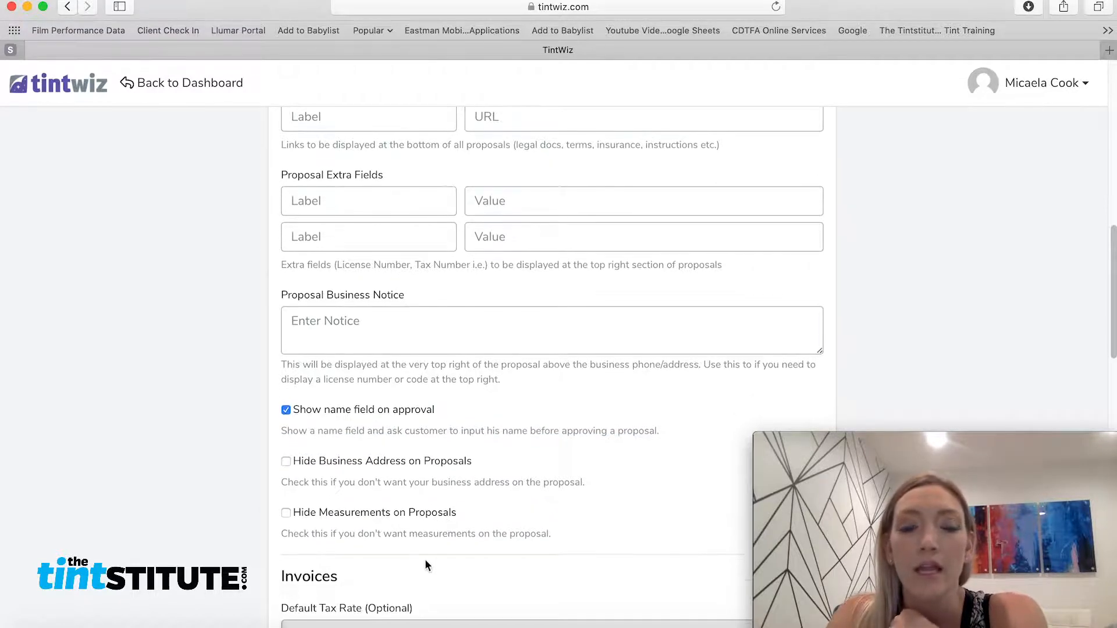
{"action": "mouse_move", "coordinate": [406, 528]}
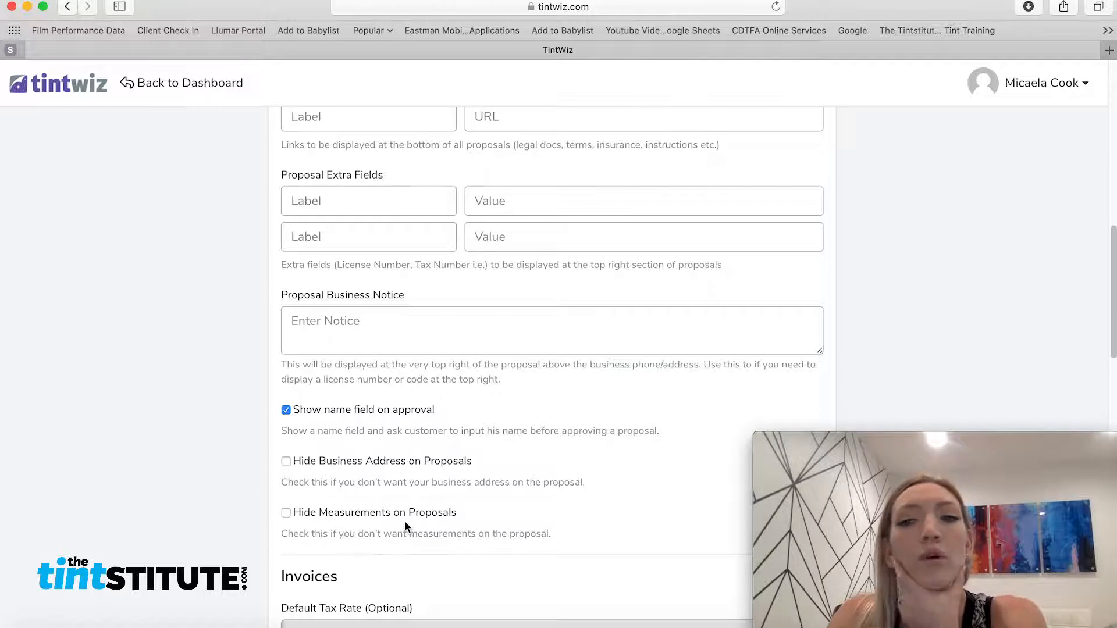
{"action": "mouse_move", "coordinate": [345, 527]}
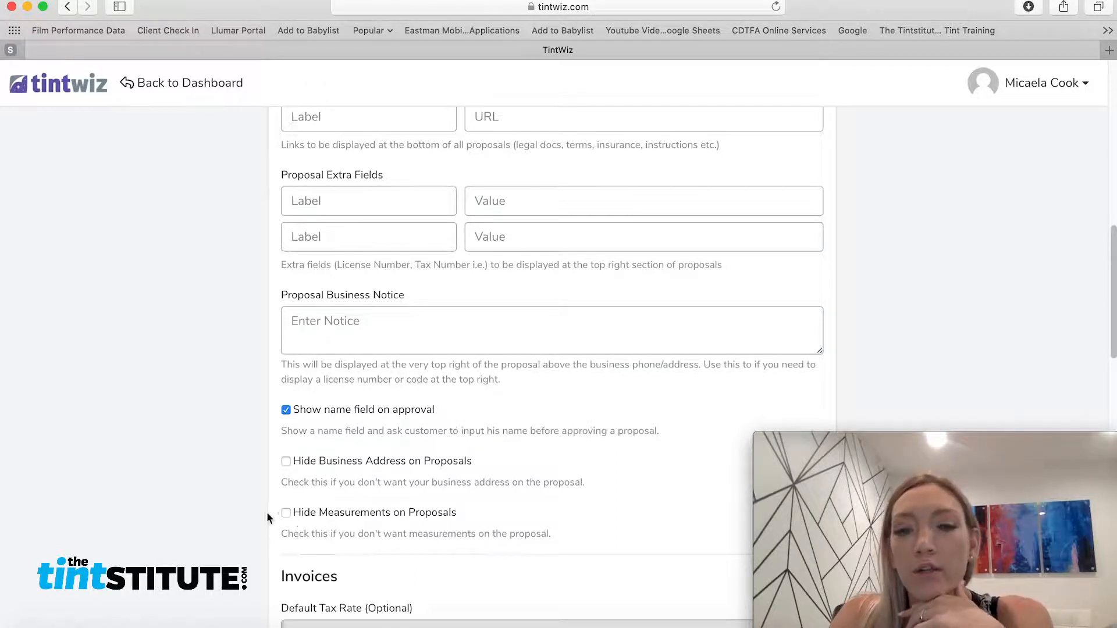
{"action": "scroll", "scroll_direction": "down", "scroll_amount": 3}
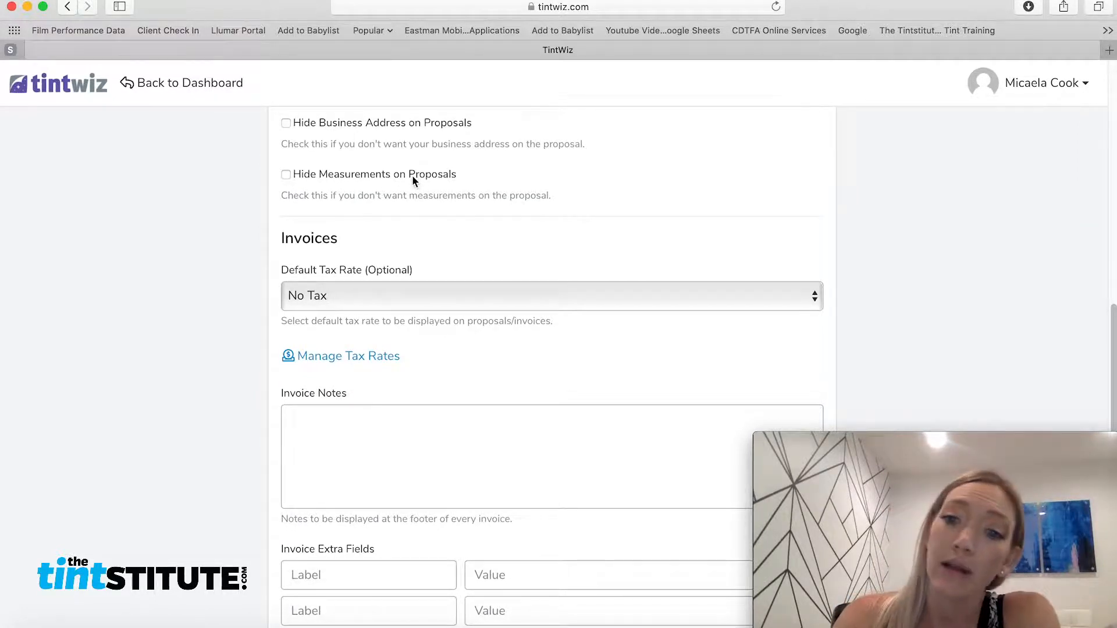
{"action": "mouse_move", "coordinate": [448, 407]}
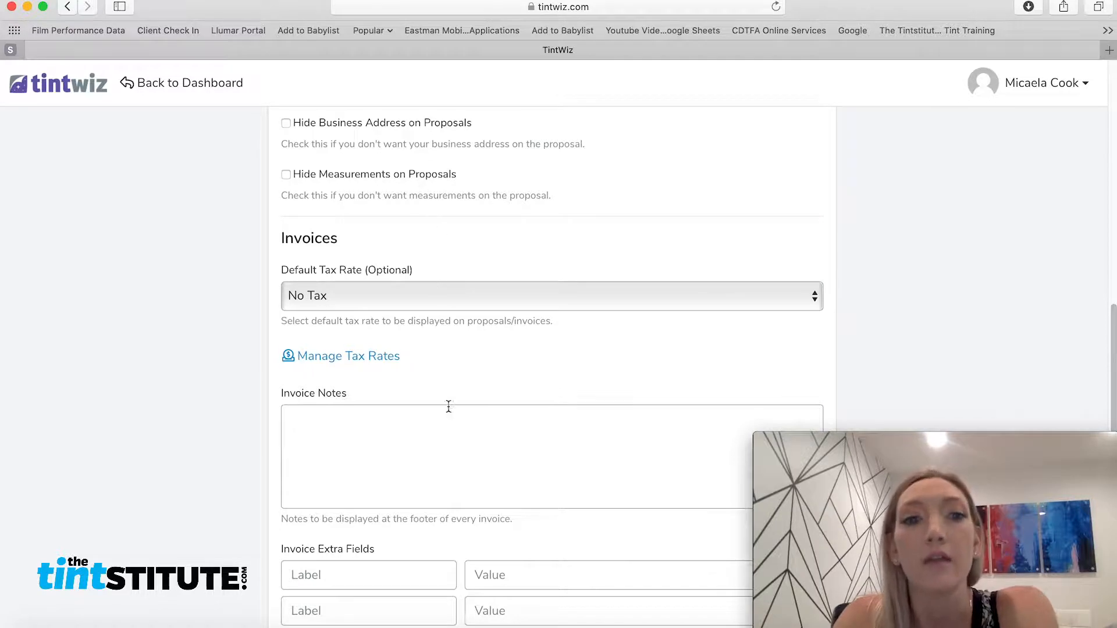
{"action": "scroll", "scroll_direction": "down", "scroll_amount": 3}
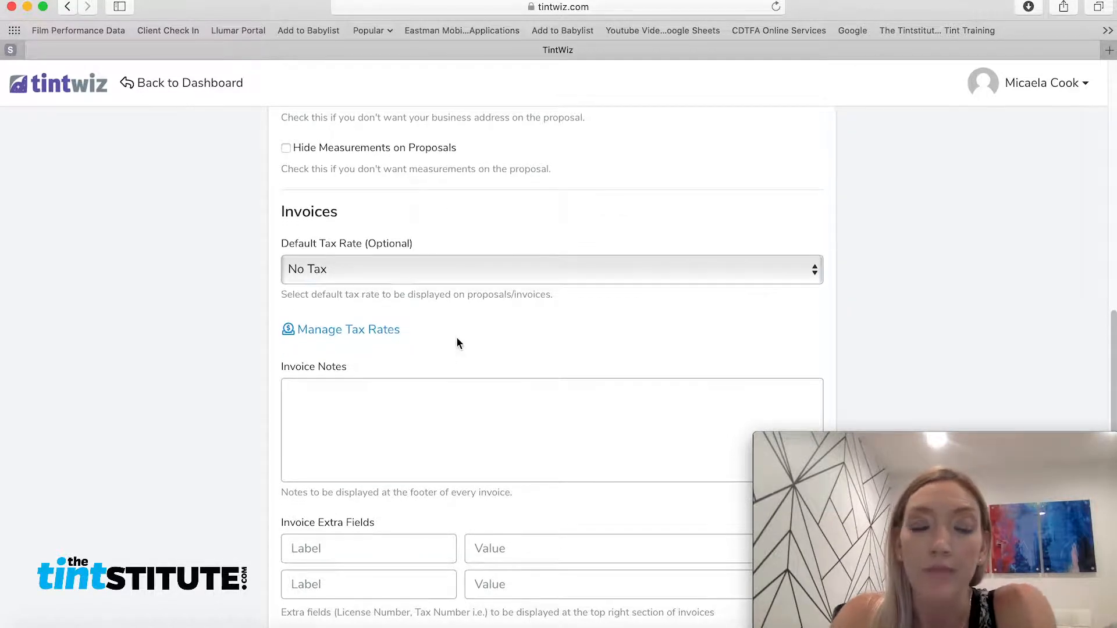
{"action": "left_click", "coordinate": [551, 269]}
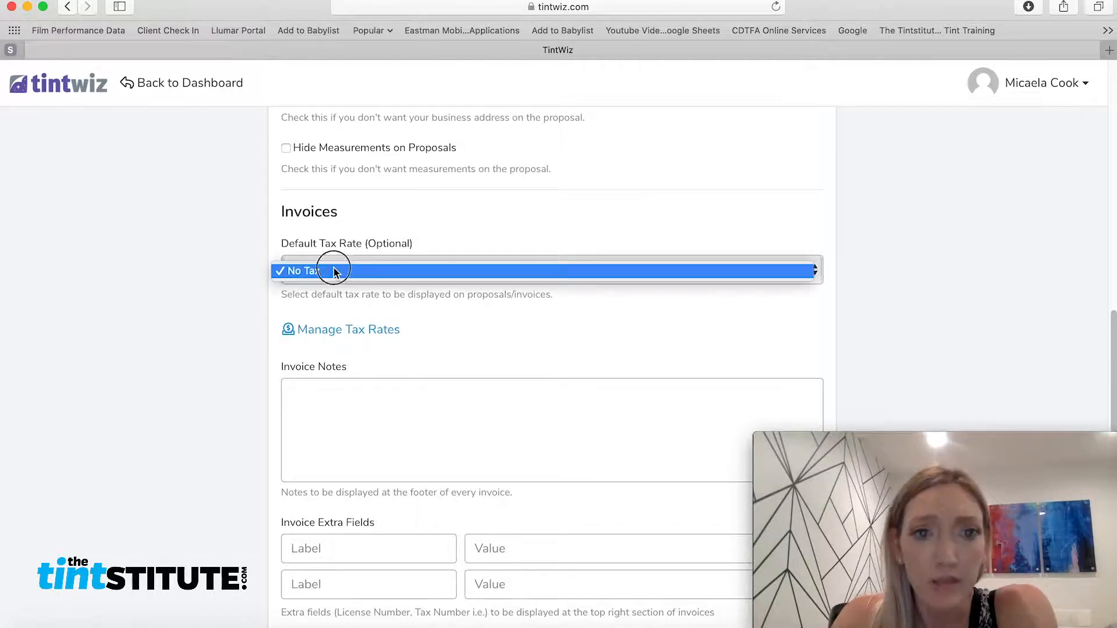
{"action": "left_click", "coordinate": [306, 271]}
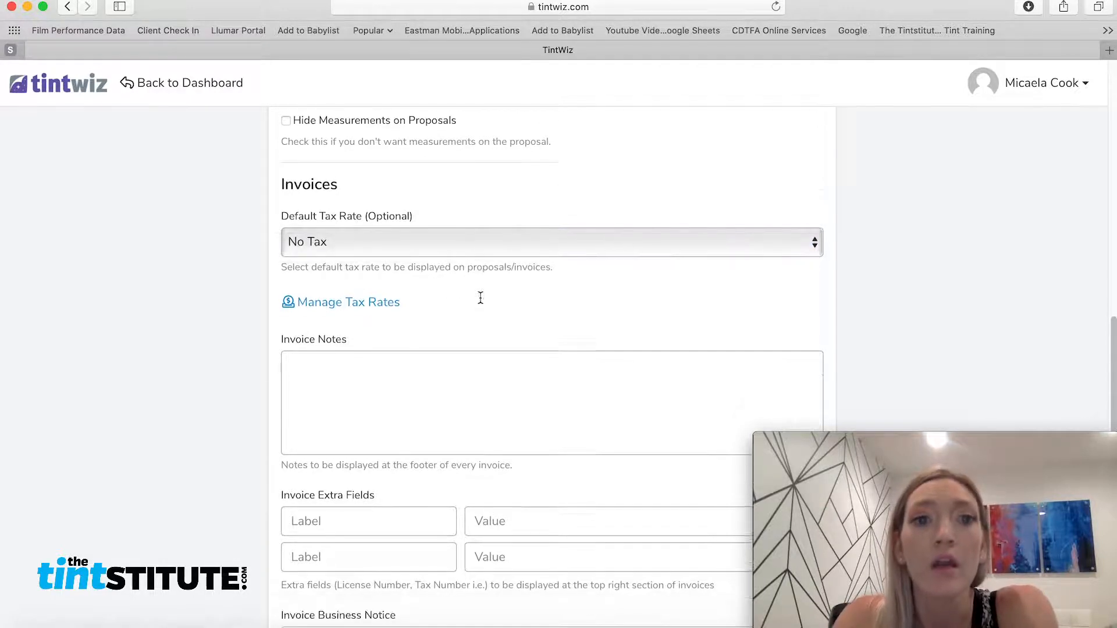
{"action": "mouse_move", "coordinate": [341, 307]}
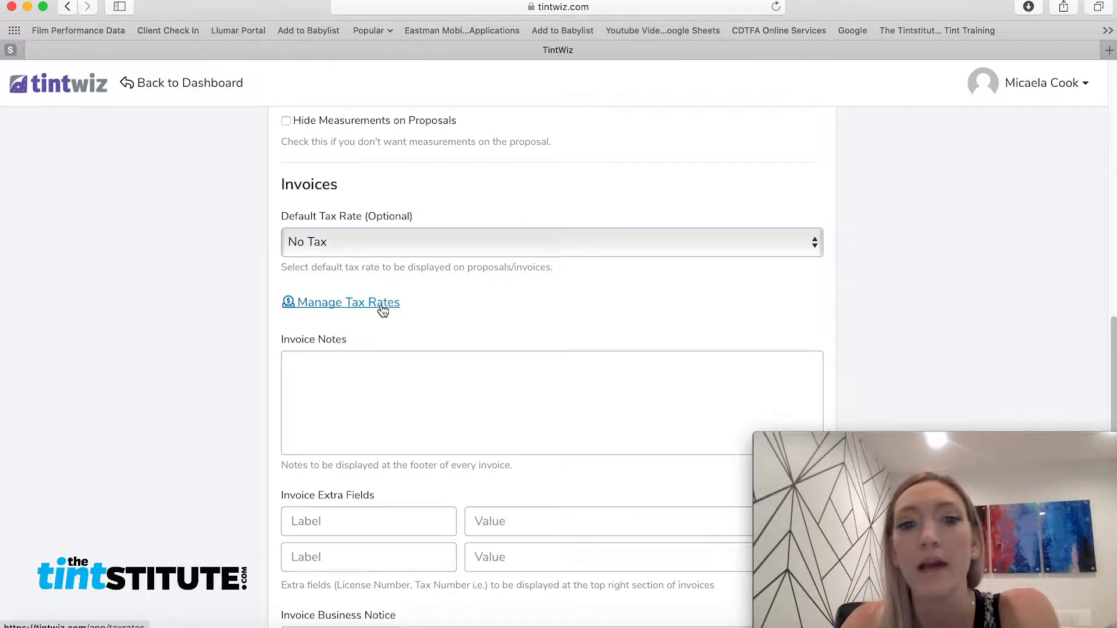
{"action": "scroll", "scroll_direction": "down", "scroll_amount": 3}
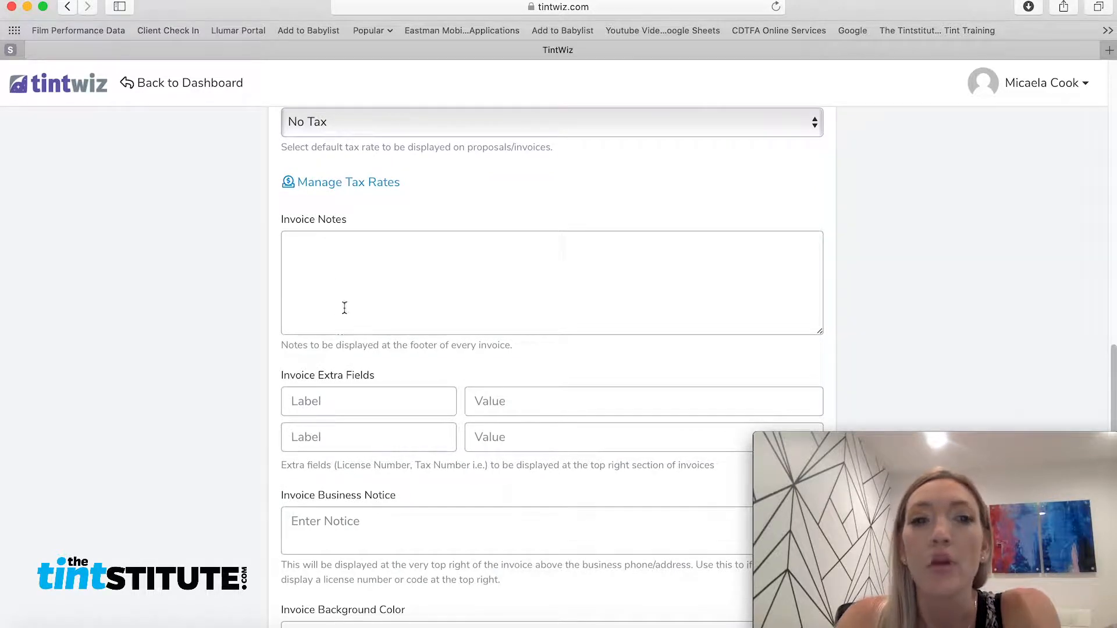
{"action": "scroll", "scroll_direction": "down", "scroll_amount": 3}
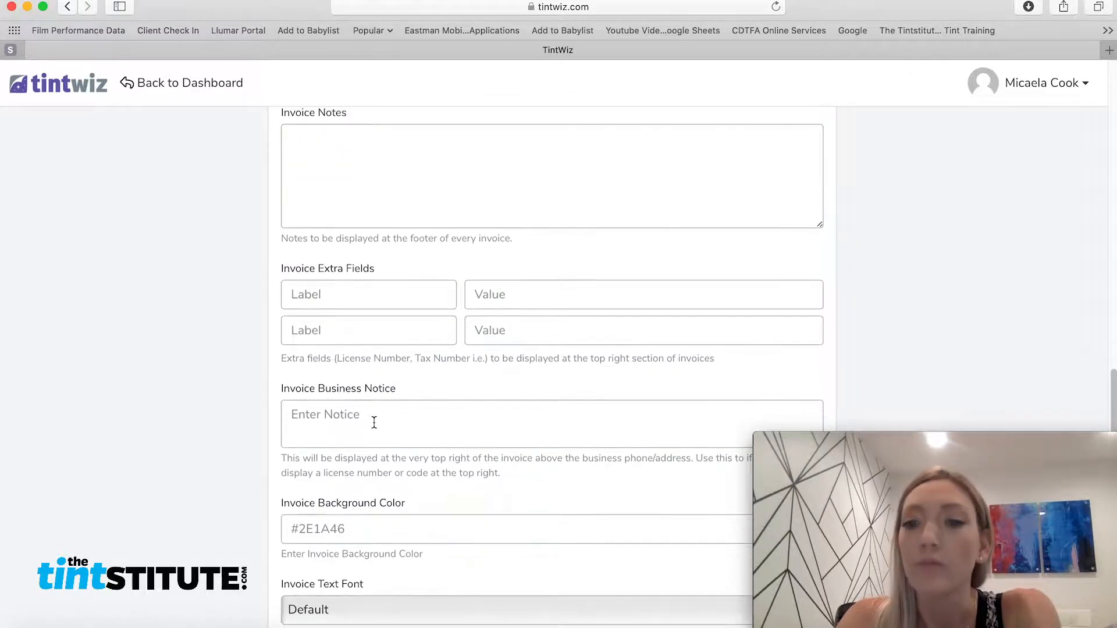
{"action": "scroll", "scroll_direction": "down", "scroll_amount": 3}
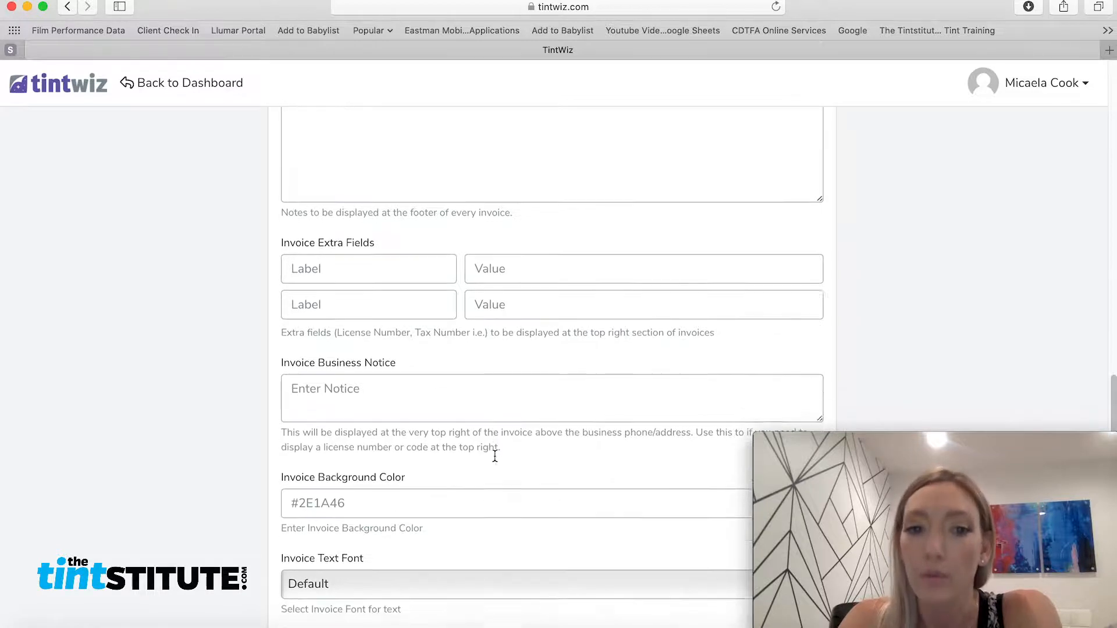
{"action": "scroll", "scroll_direction": "down", "scroll_amount": 3}
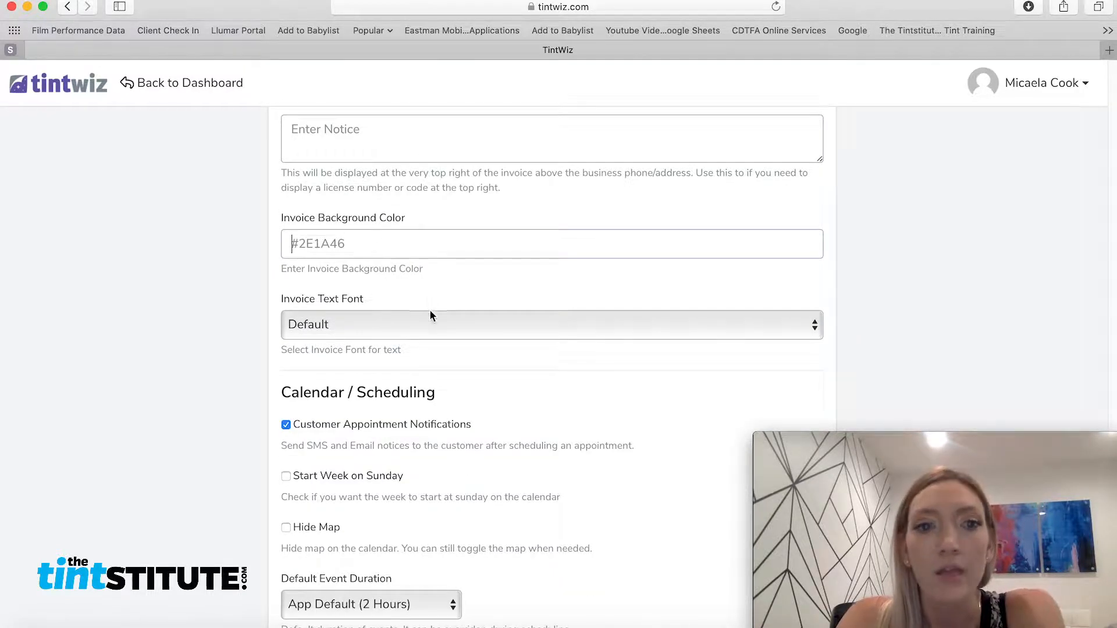
{"action": "left_click", "coordinate": [550, 325]}
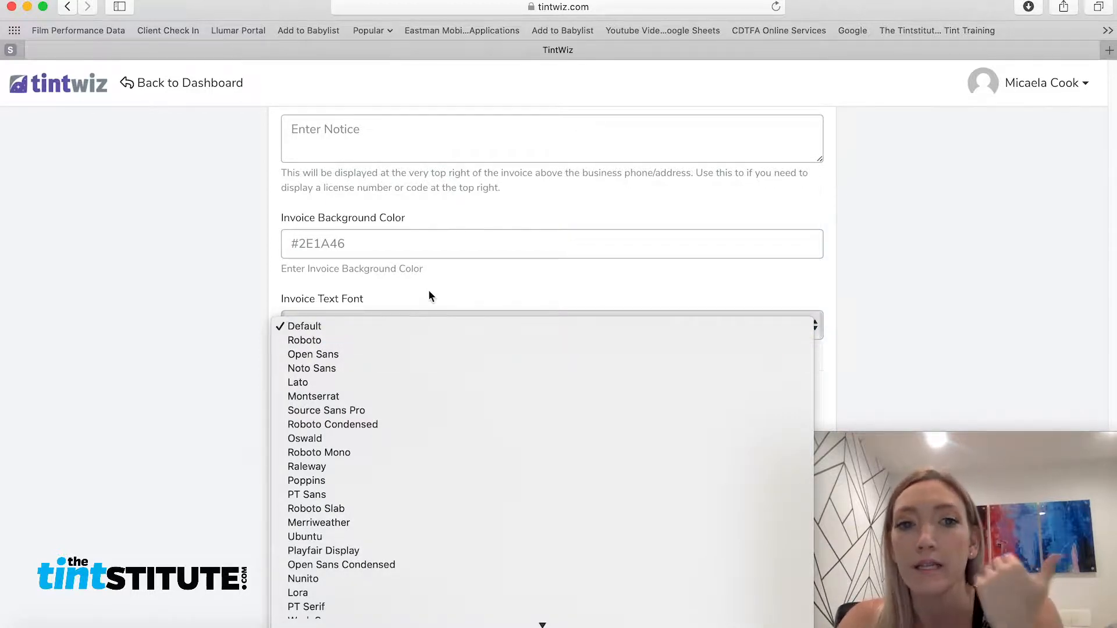
{"action": "left_click", "coordinate": [302, 326]}
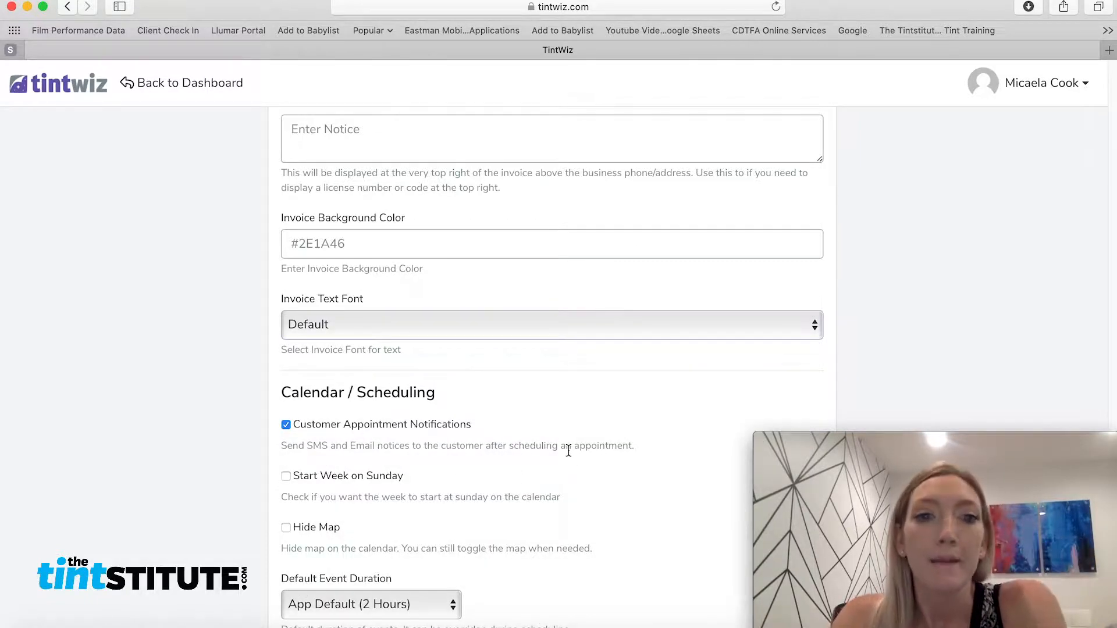
{"action": "scroll", "scroll_direction": "down", "scroll_amount": 3}
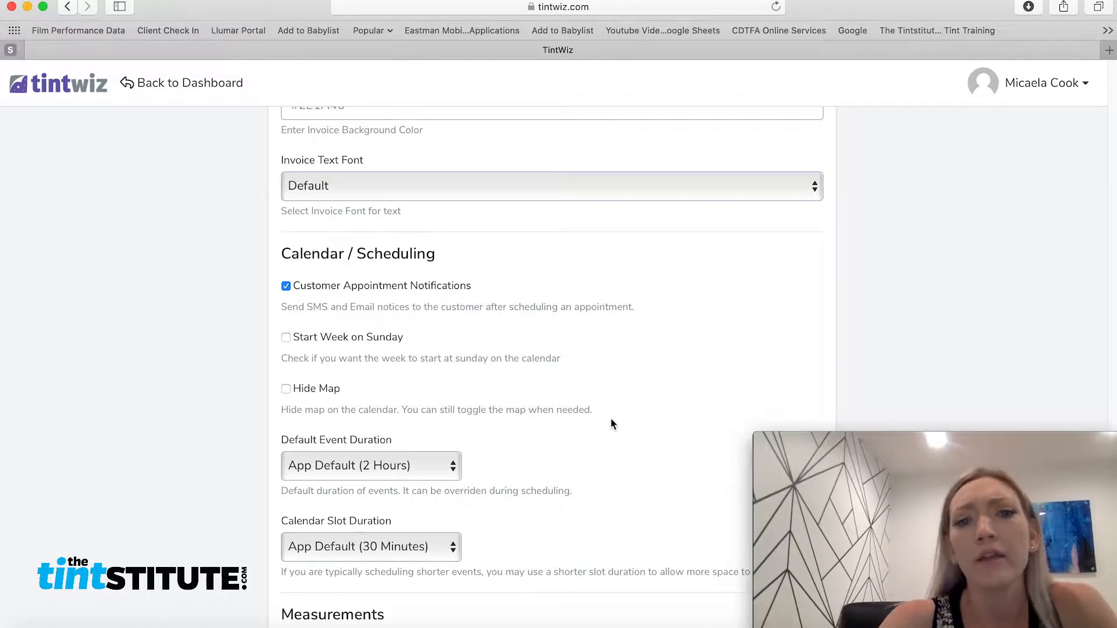
{"action": "mouse_move", "coordinate": [616, 412]}
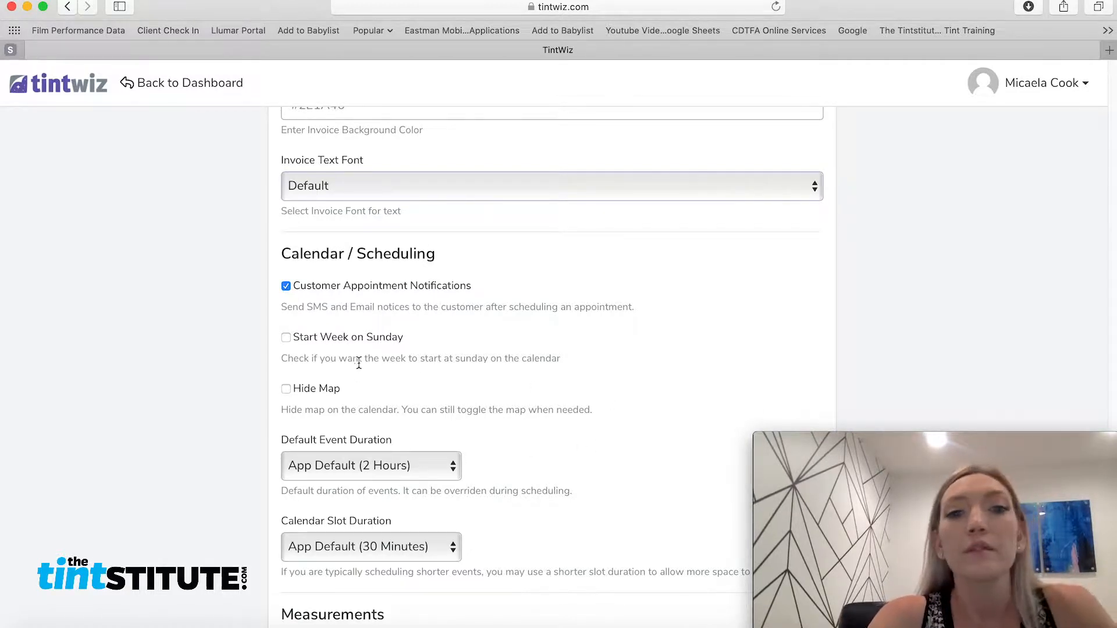
{"action": "double_click", "coordinate": [348, 337]}
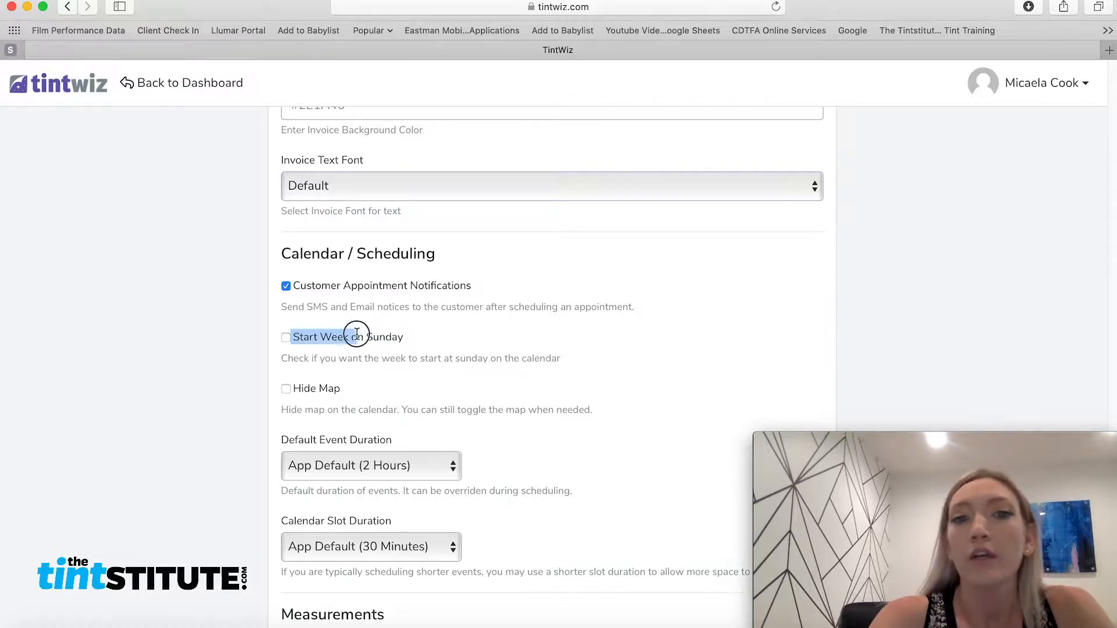
{"action": "left_click_drag", "start_coordinate": [356, 336], "coordinate": [417, 358]}
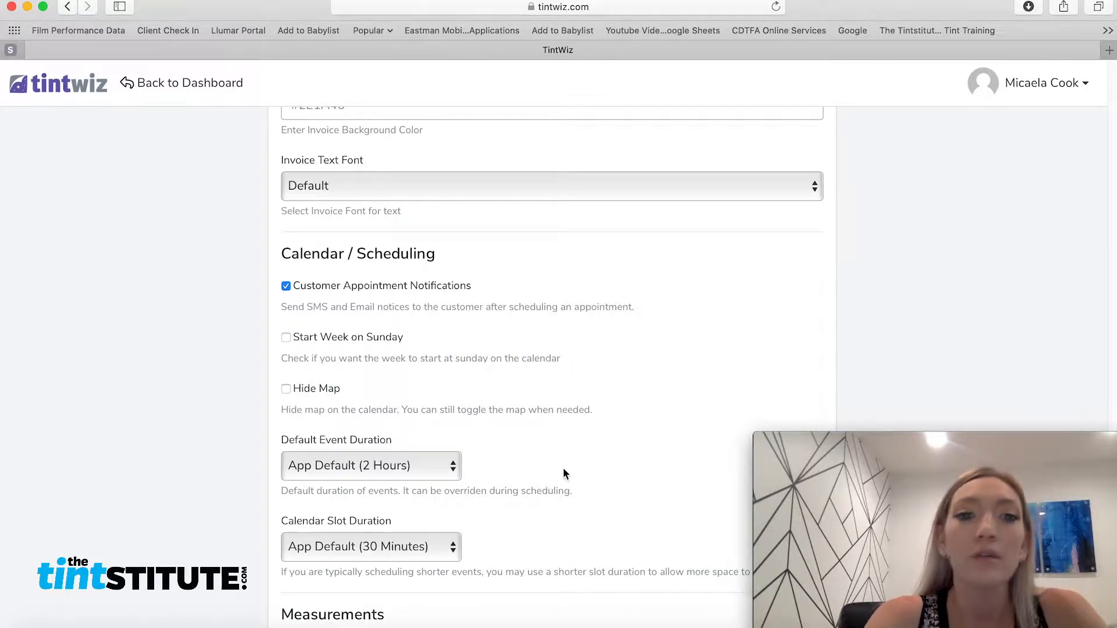
{"action": "scroll", "scroll_direction": "down", "scroll_amount": 3}
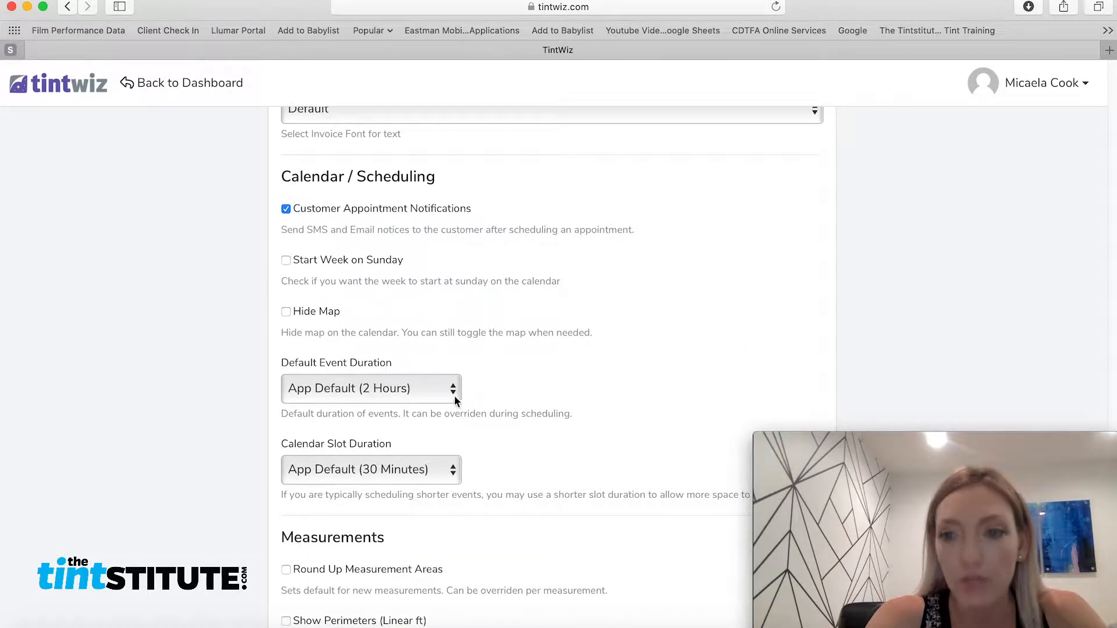
{"action": "scroll", "scroll_direction": "down", "scroll_amount": 3}
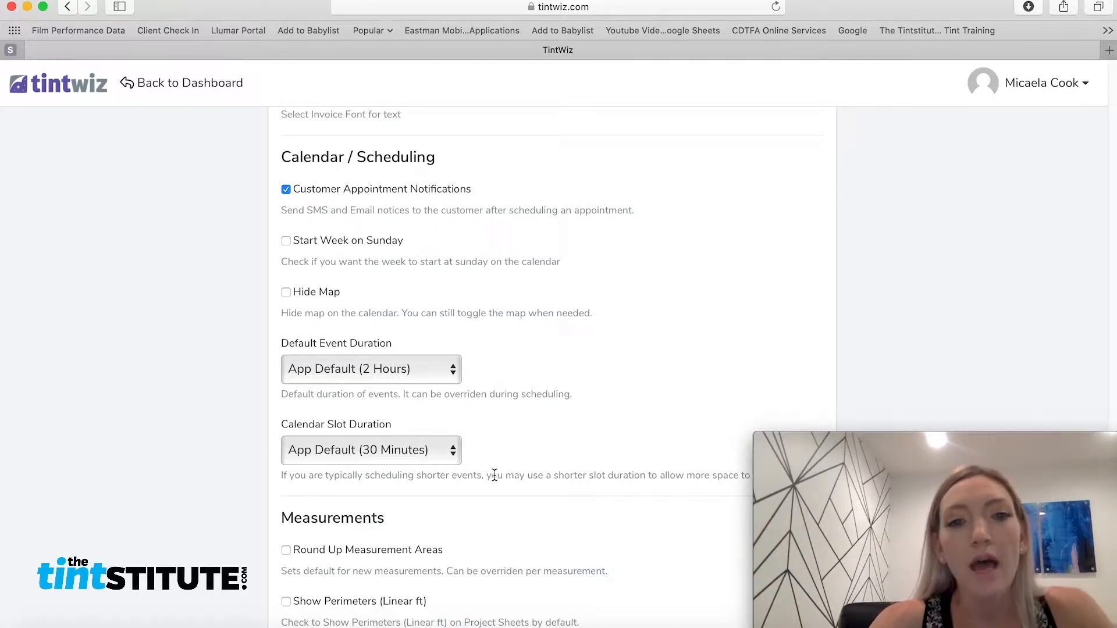
{"action": "scroll", "scroll_direction": "down", "scroll_amount": 3}
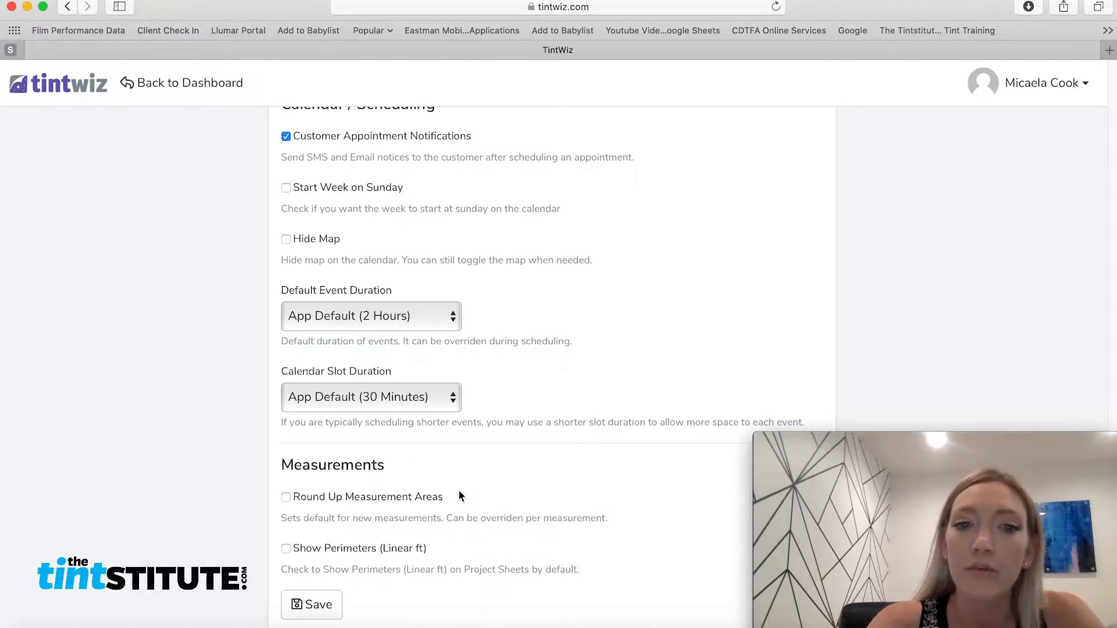
{"action": "mouse_move", "coordinate": [484, 490]}
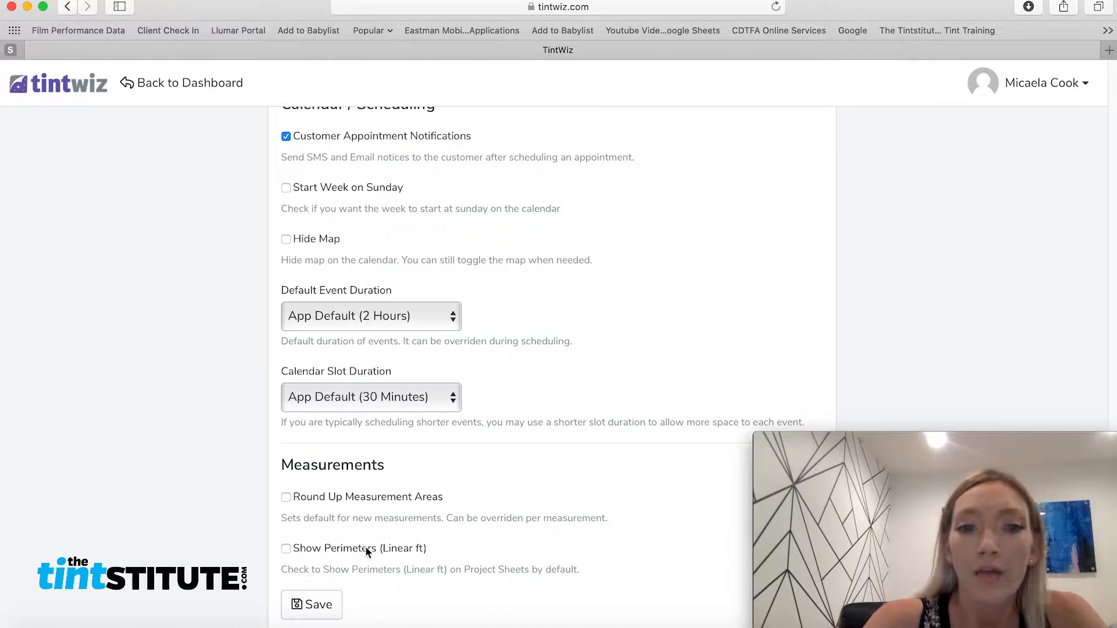
{"action": "double_click", "coordinate": [342, 548]}
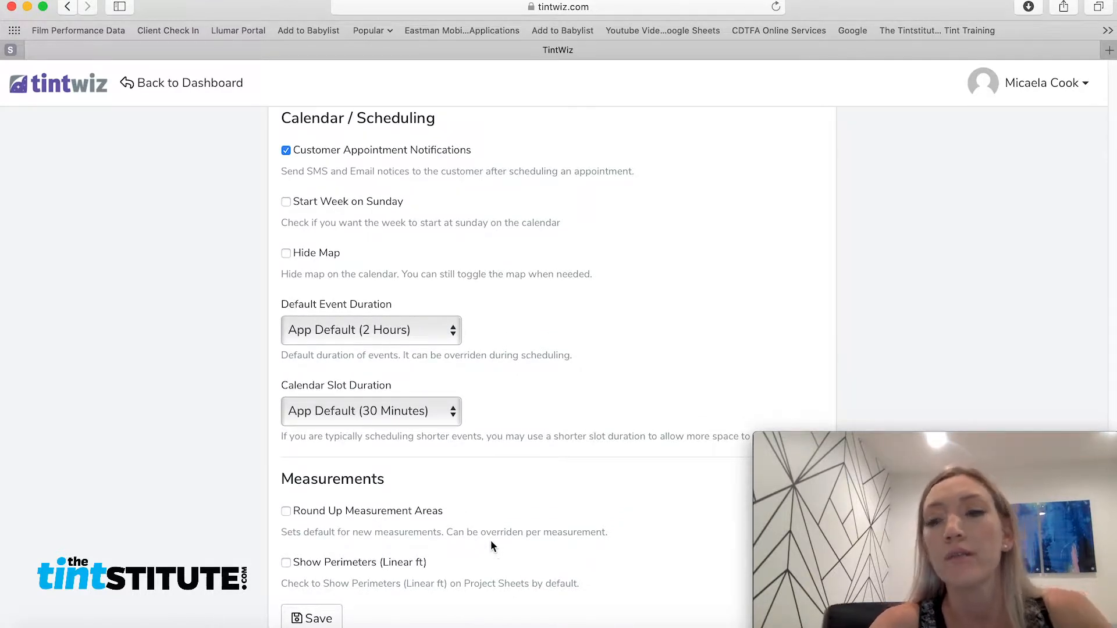
{"action": "mouse_move", "coordinate": [547, 264]}
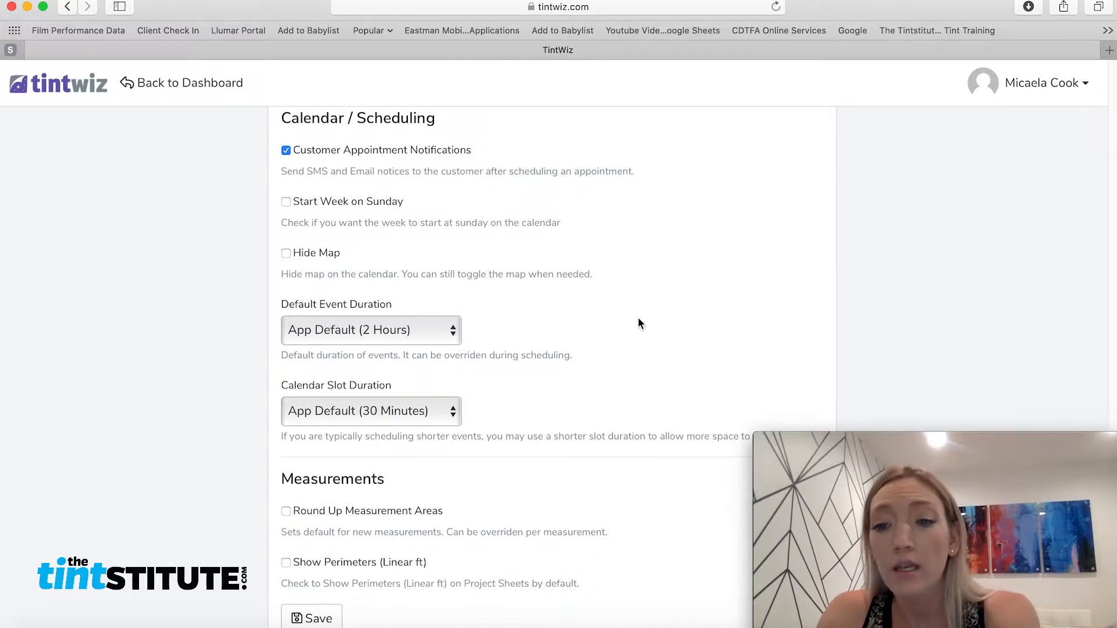
{"action": "scroll", "scroll_direction": "down", "scroll_amount": 3}
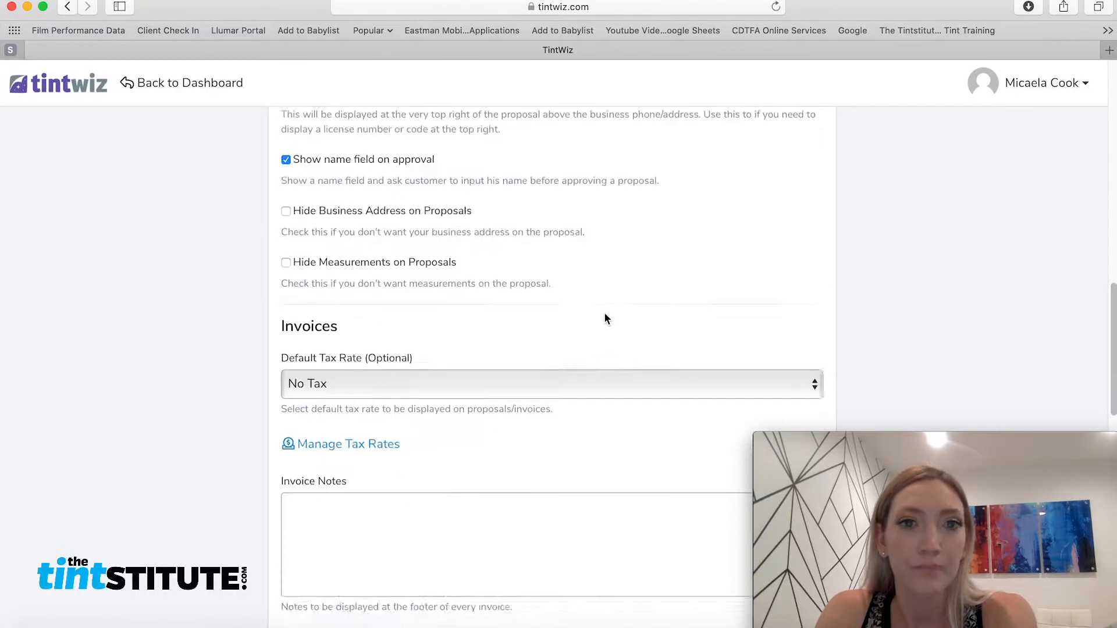